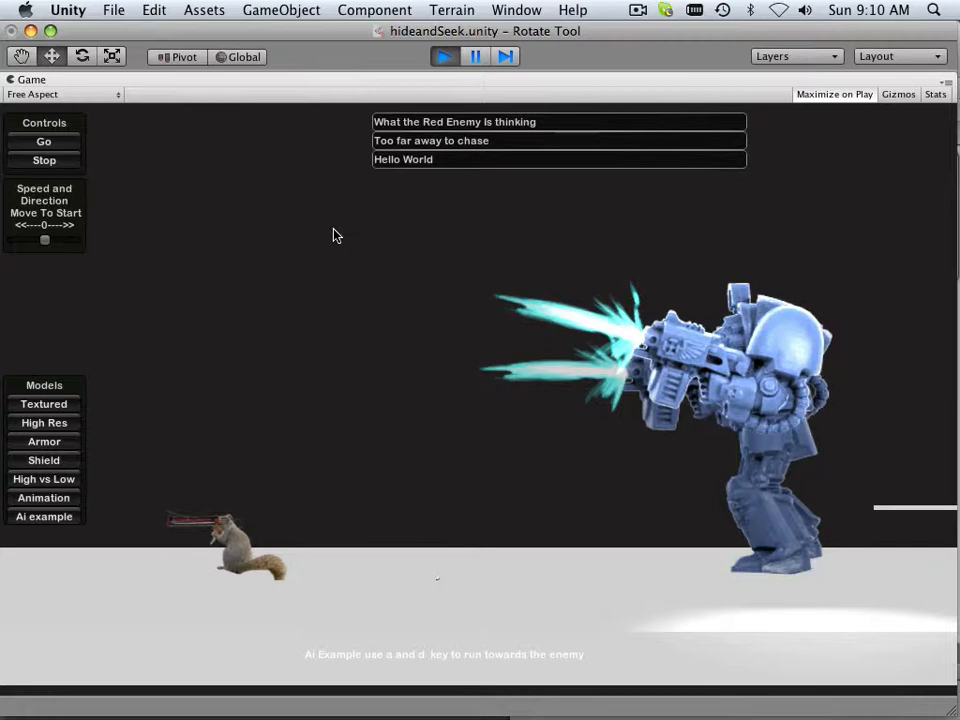
{"action": "mouse_move", "coordinate": [332, 238]}
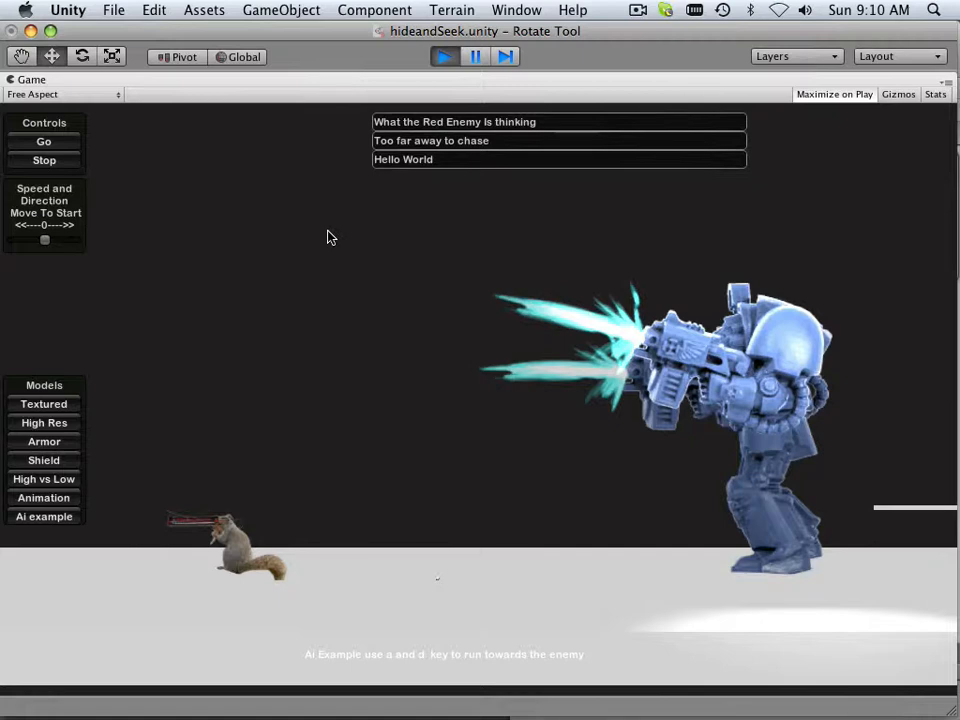
{"action": "mouse_move", "coordinate": [324, 238]}
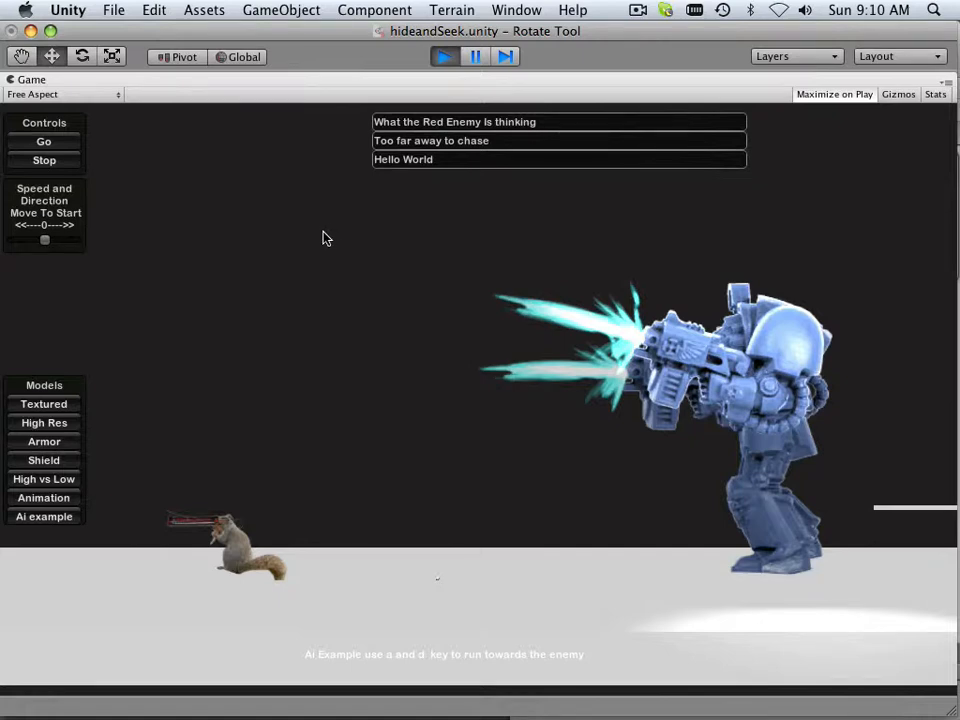
{"action": "mouse_move", "coordinate": [156, 136]}
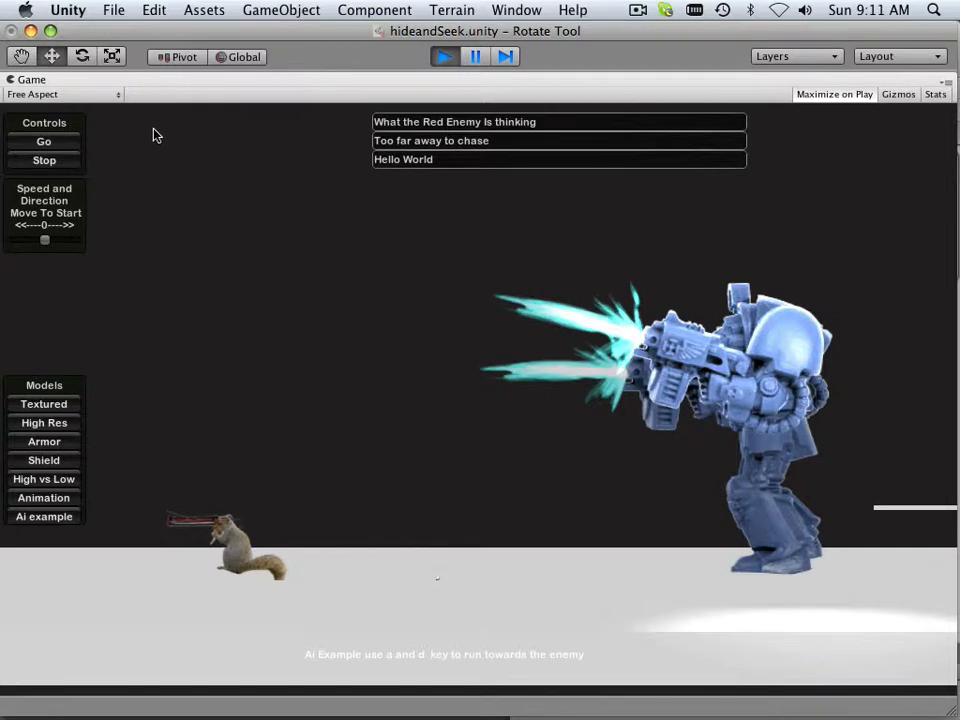
{"action": "mouse_move", "coordinate": [184, 152]}
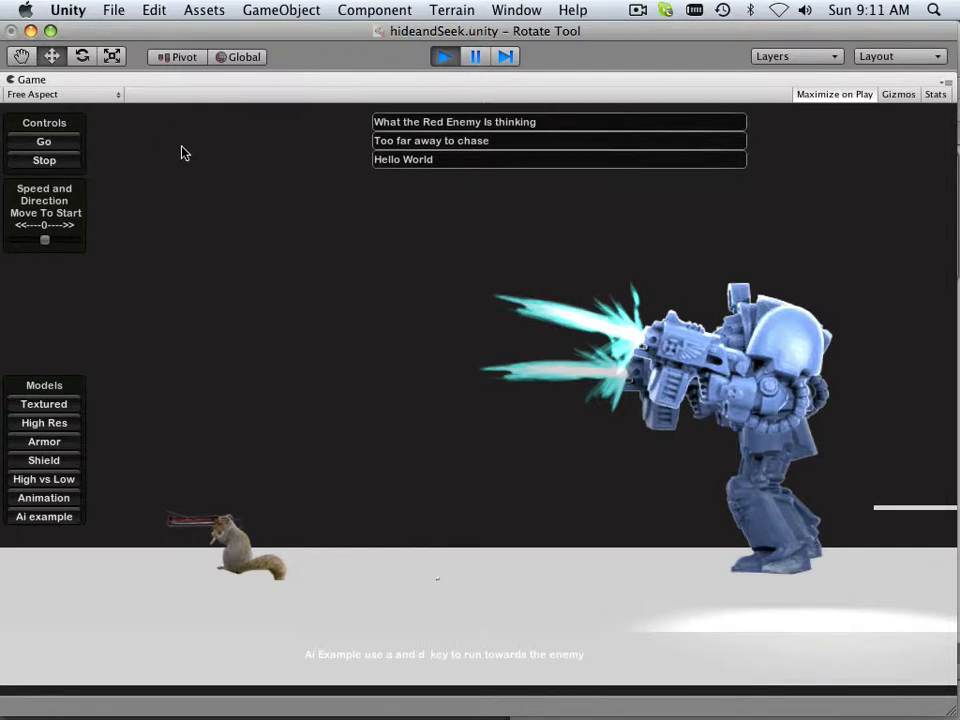
{"action": "mouse_move", "coordinate": [218, 210]}
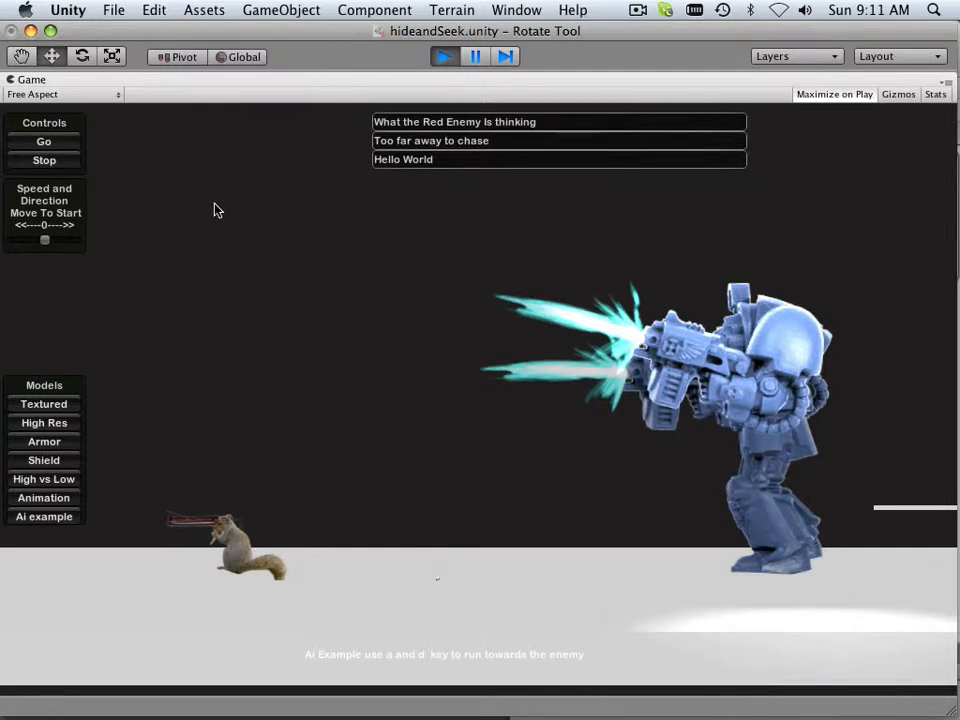
{"action": "mouse_move", "coordinate": [276, 228]}
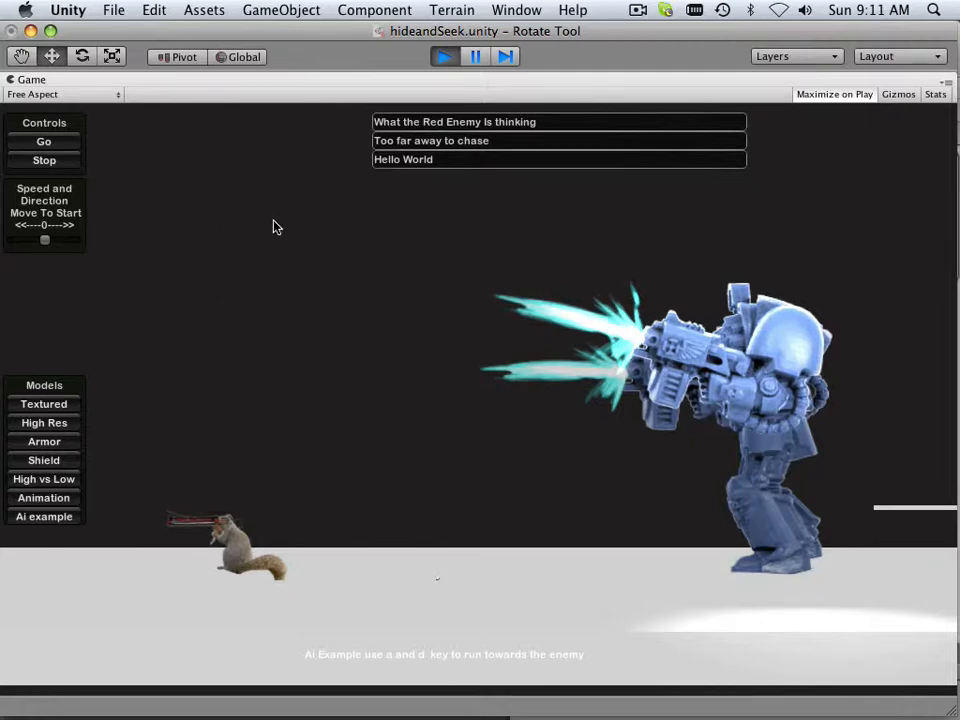
{"action": "mouse_move", "coordinate": [388, 280]}
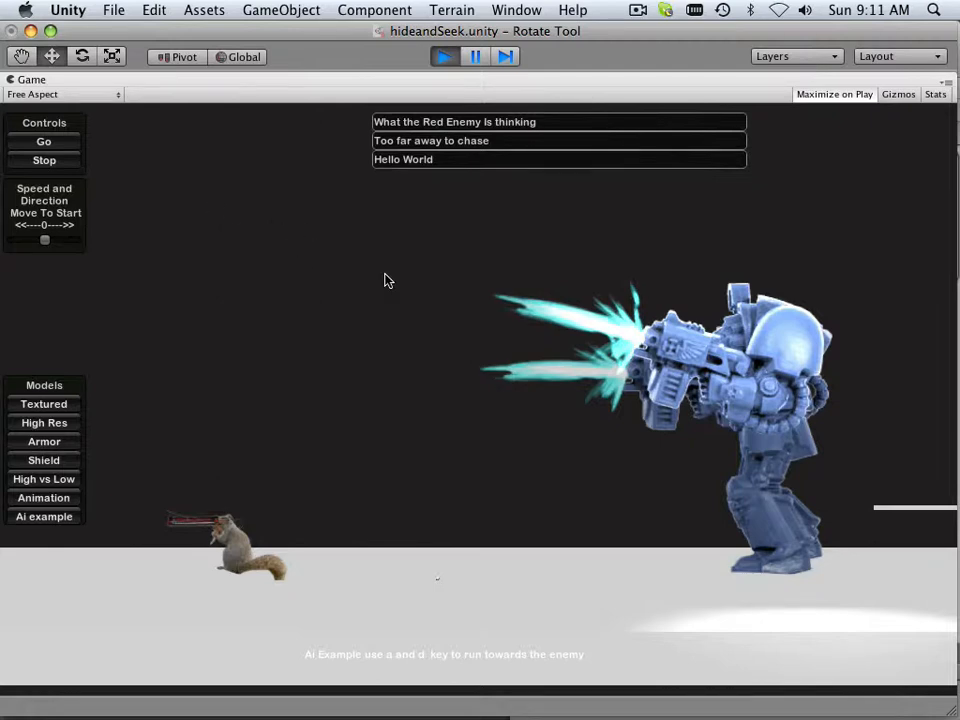
{"action": "mouse_move", "coordinate": [488, 376]}
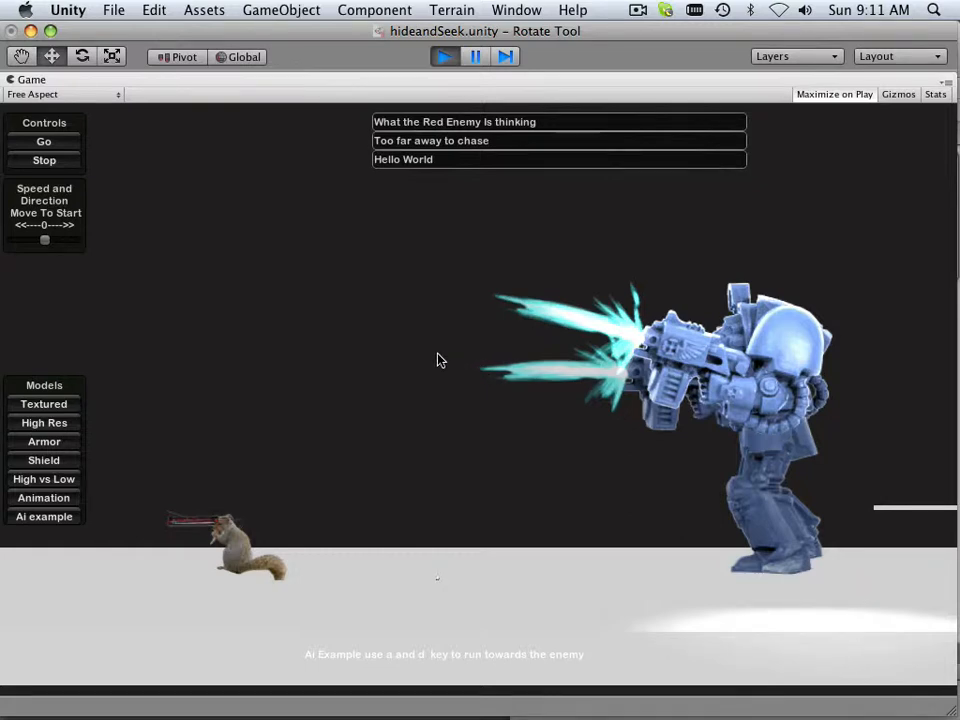
{"action": "mouse_move", "coordinate": [420, 348]}
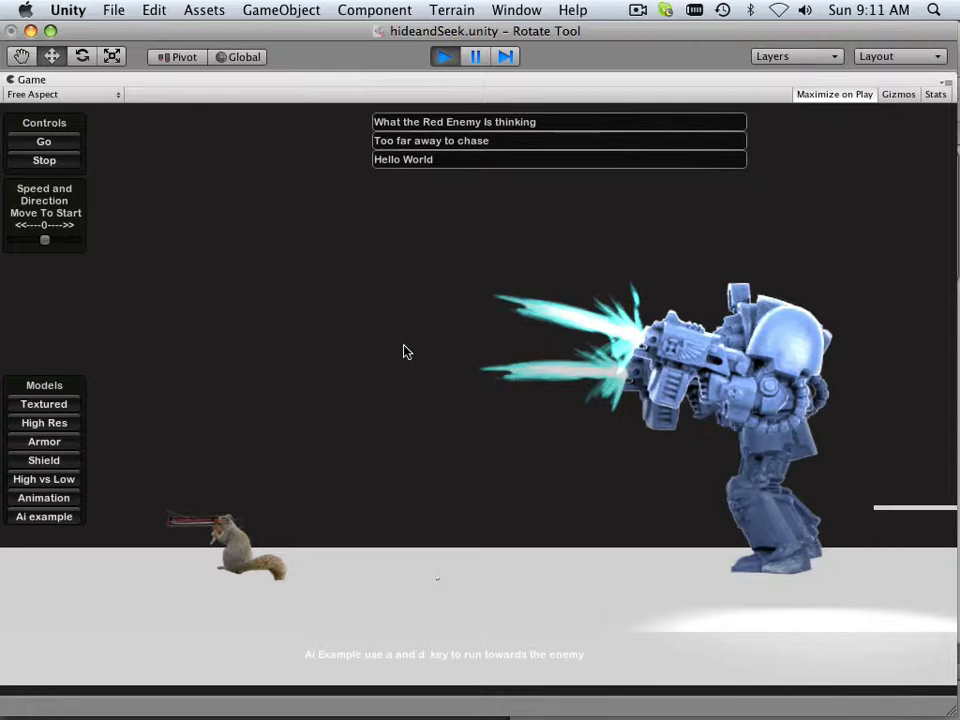
{"action": "mouse_move", "coordinate": [304, 504]}
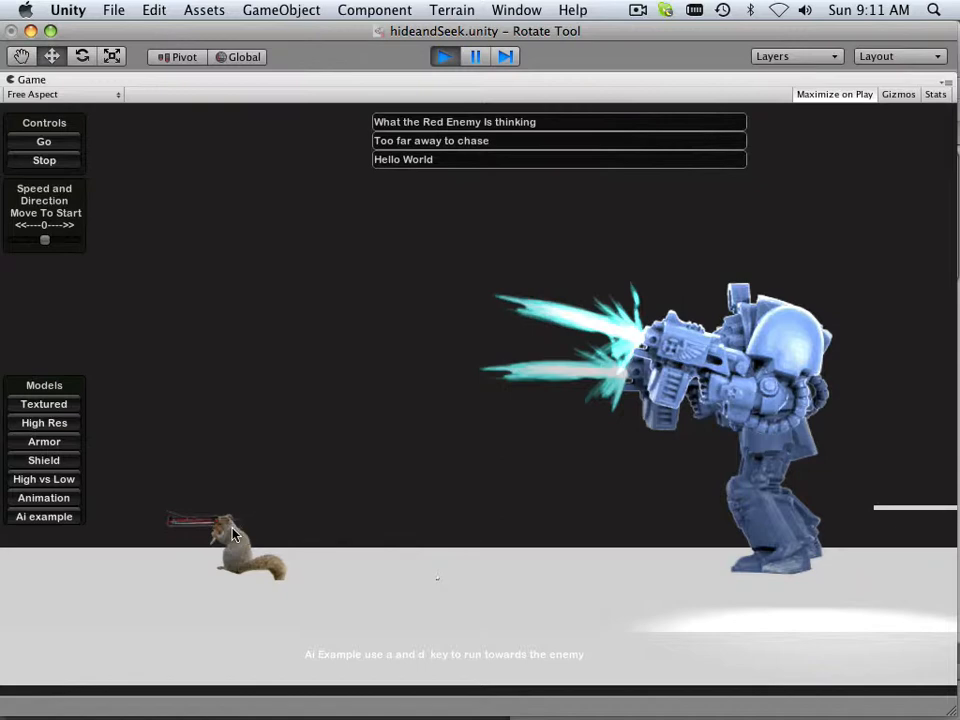
{"action": "mouse_move", "coordinate": [756, 390]}
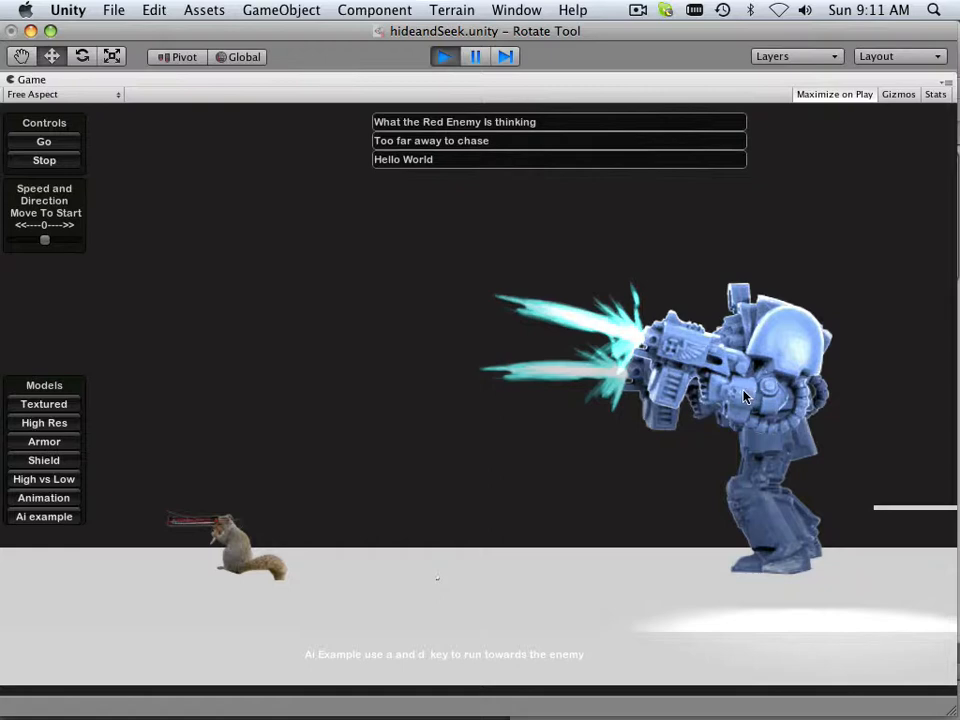
{"action": "mouse_move", "coordinate": [728, 400]}
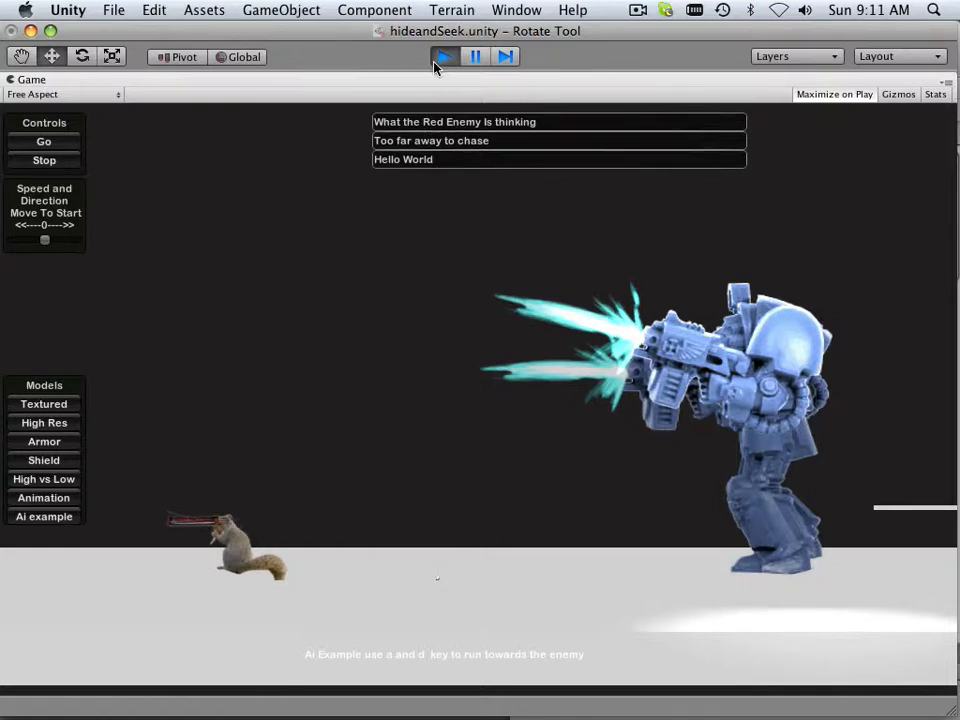
Stop the game and inspect the r_soldier and r_arm_out meshes, expanding the soldier's root bone.
{"action": "left_click", "coordinate": [444, 56]}
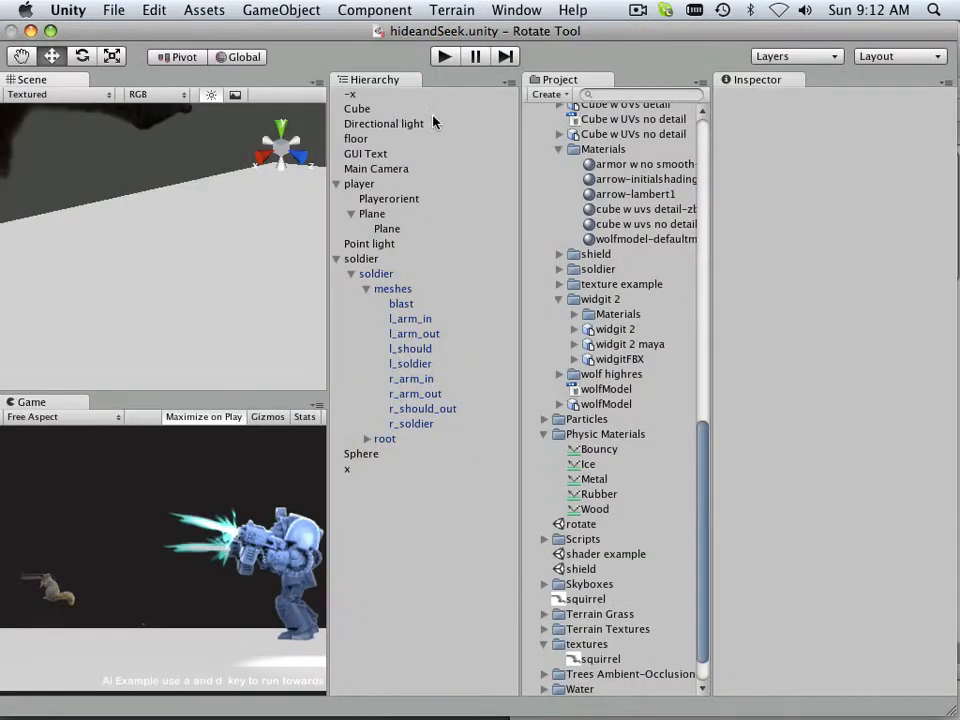
{"action": "mouse_move", "coordinate": [460, 358]}
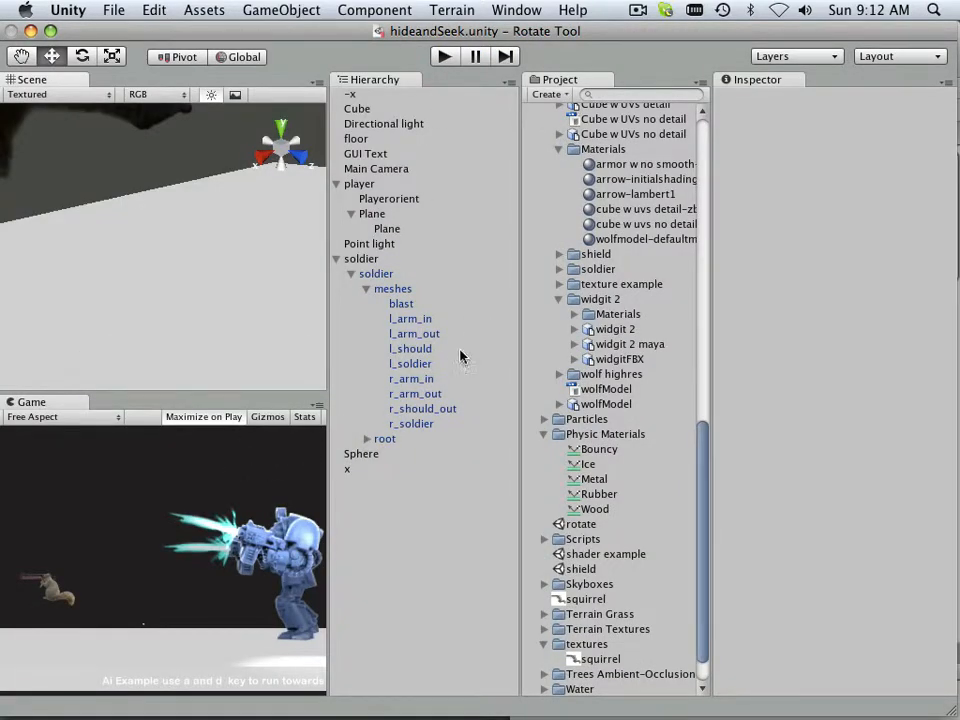
{"action": "left_click", "coordinate": [412, 424]}
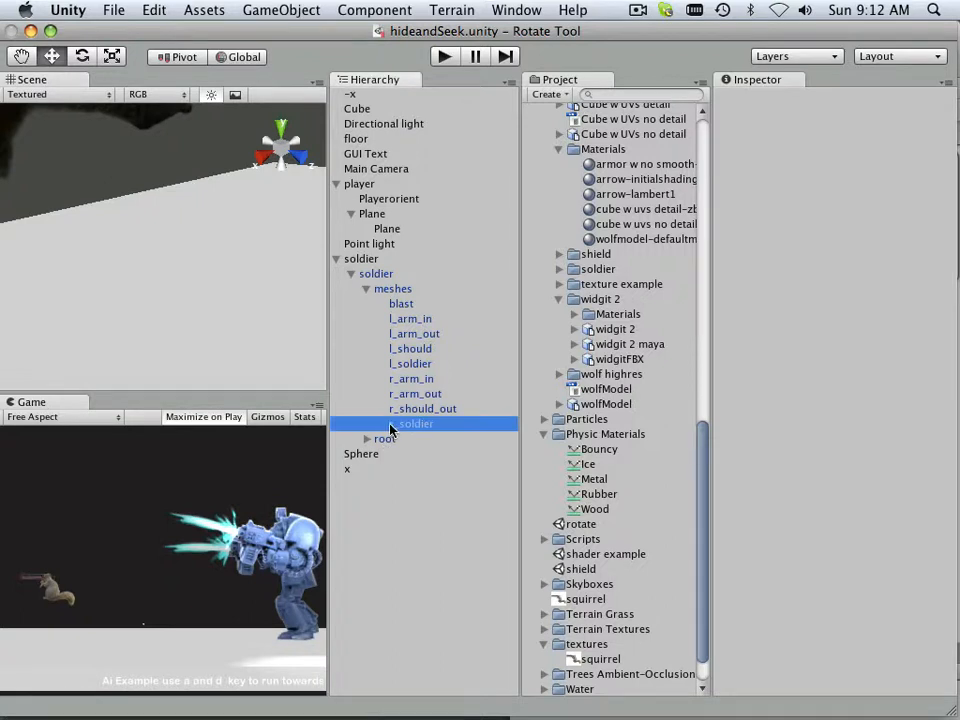
{"action": "left_click", "coordinate": [416, 392]}
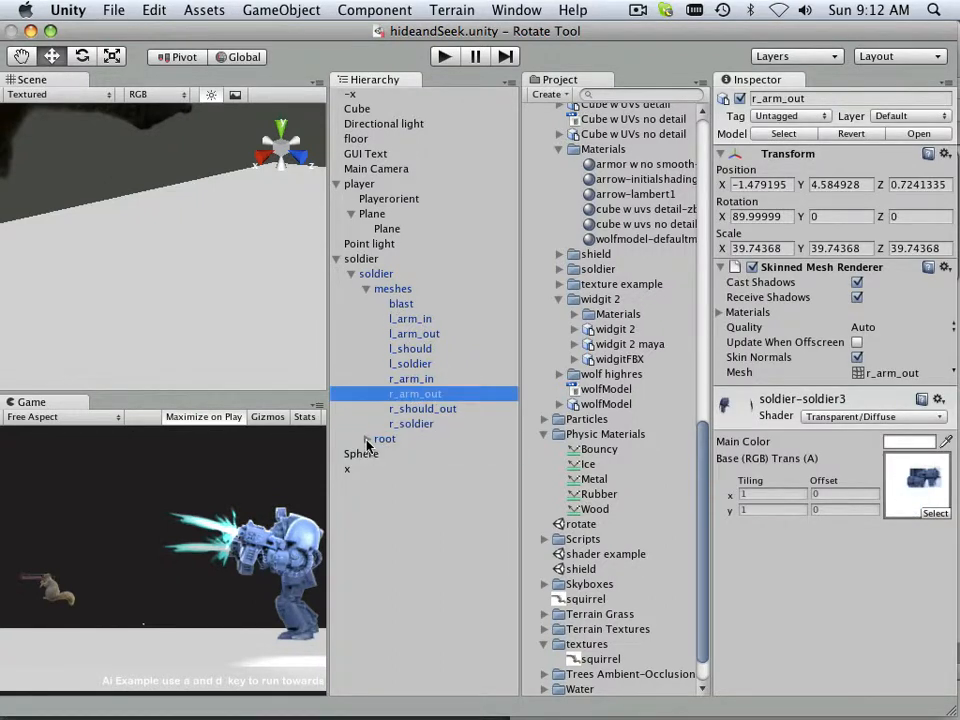
{"action": "left_click", "coordinate": [368, 438]}
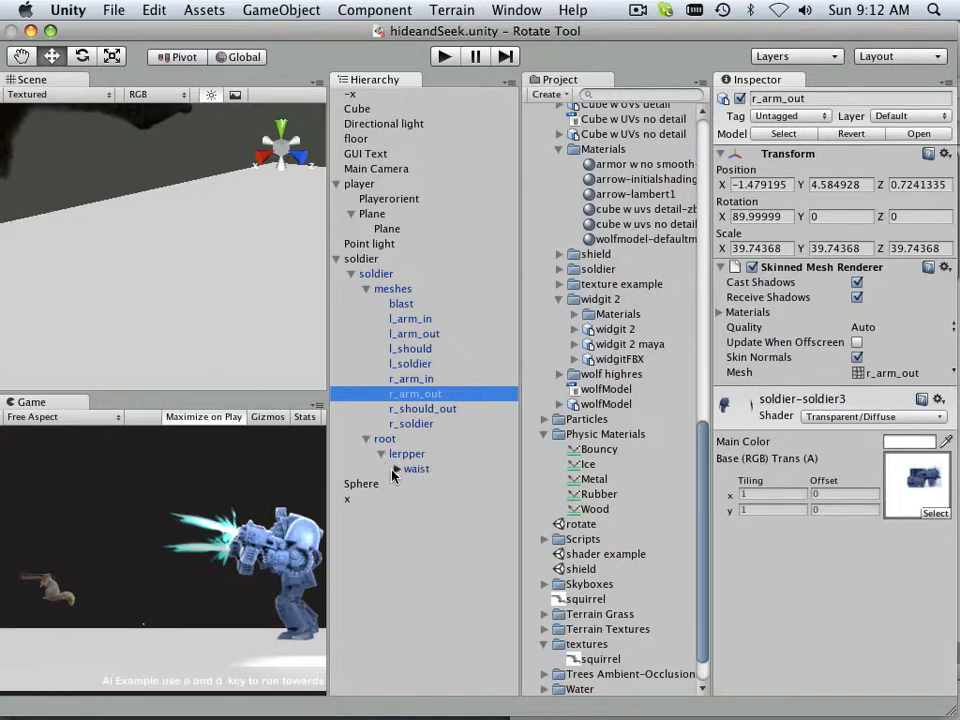
Expand waist and joint4 down to the shoulder, arm and l_barrel bones, selecting l_arm.
{"action": "left_click", "coordinate": [396, 468]}
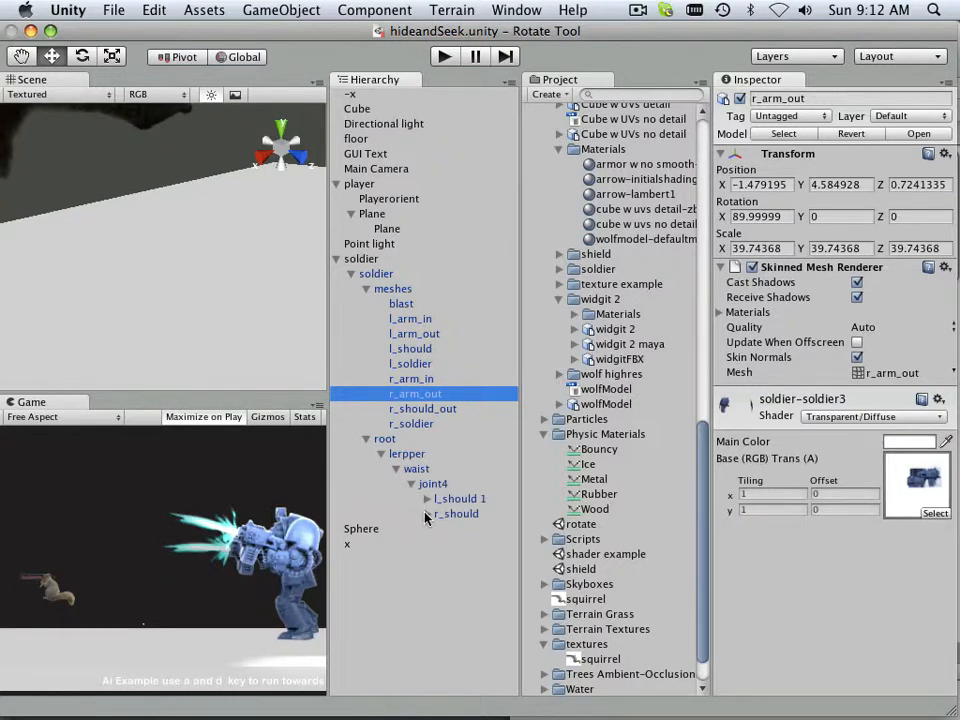
{"action": "left_click", "coordinate": [428, 512]}
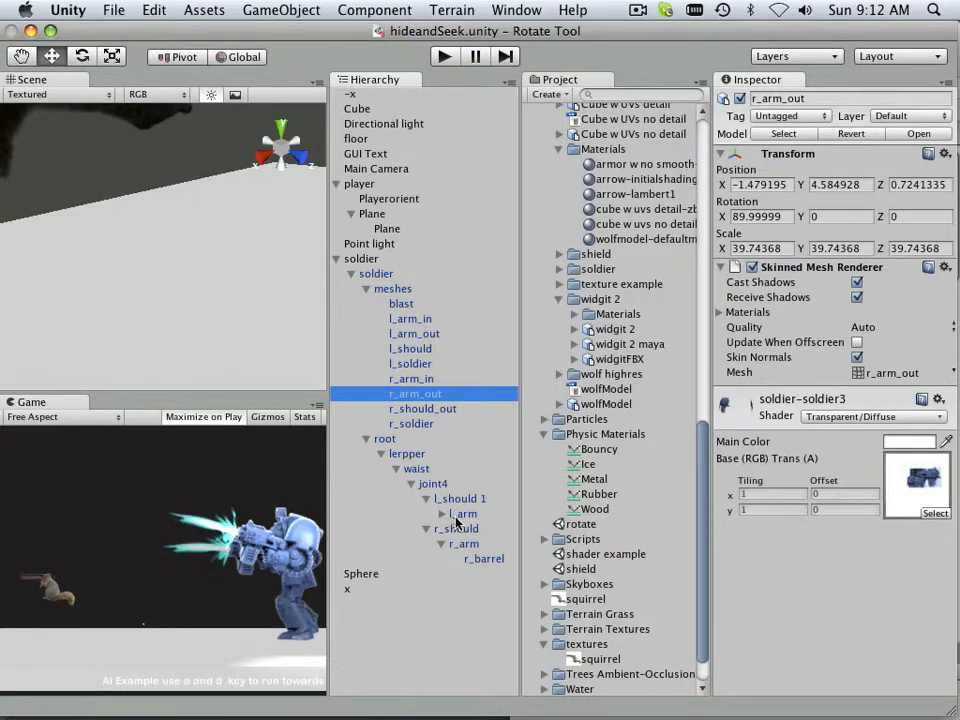
{"action": "left_click", "coordinate": [444, 512]}
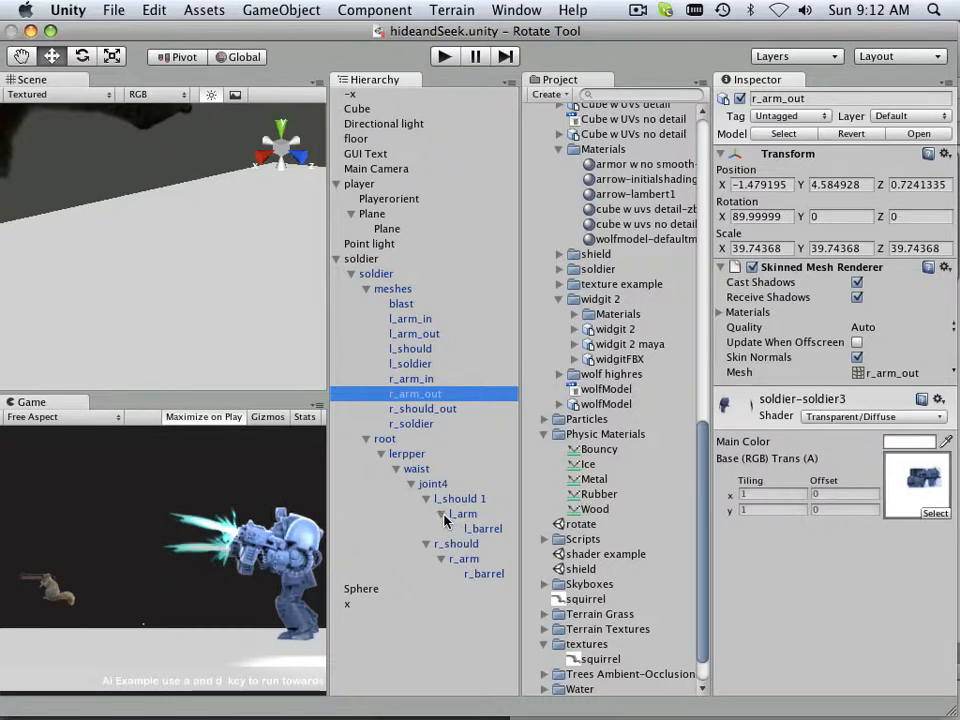
{"action": "left_click", "coordinate": [464, 512]}
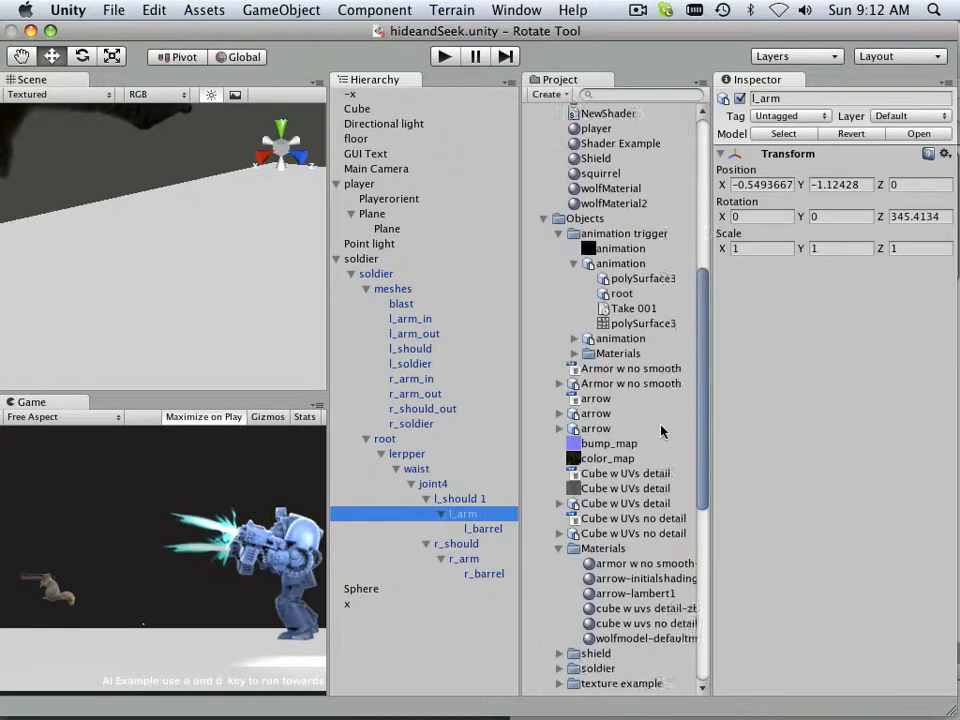
Assign Playerorient as the Look At Script 2d target on r_arm and l_arm, then run the game.
{"action": "scroll", "scroll_direction": "up", "scroll_amount": 3}
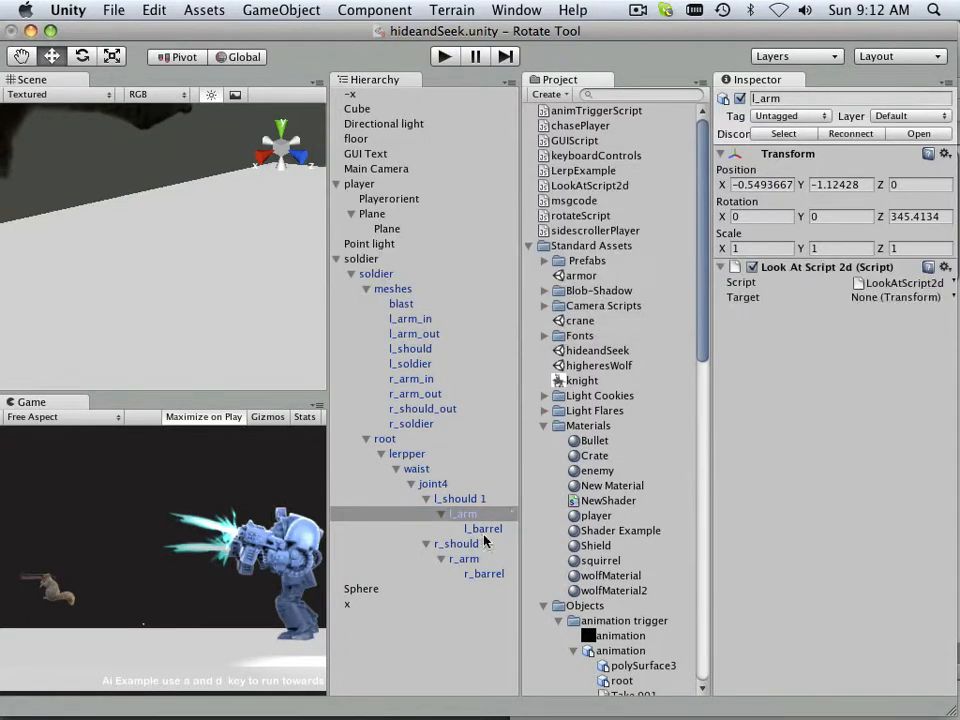
{"action": "left_click", "coordinate": [464, 558]}
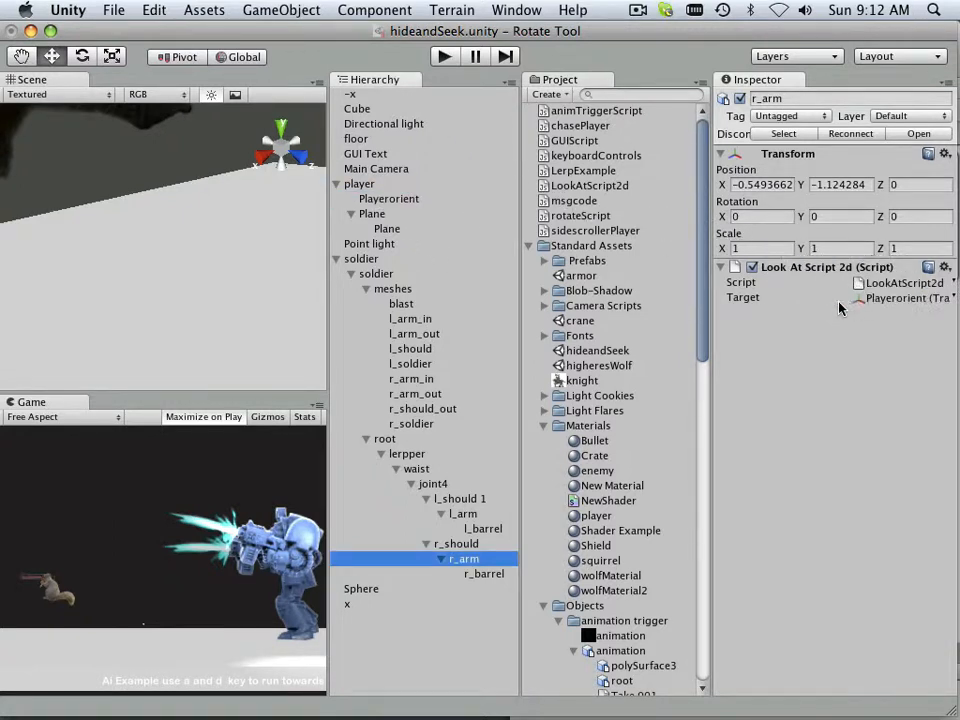
{"action": "left_click", "coordinate": [484, 528]}
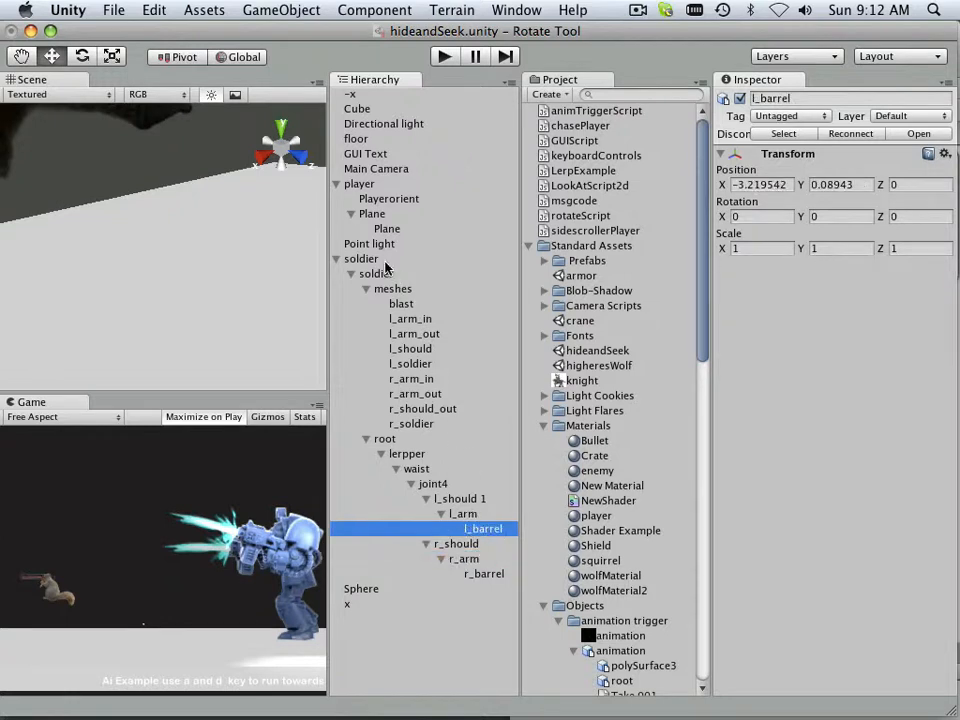
{"action": "left_click", "coordinate": [388, 198]}
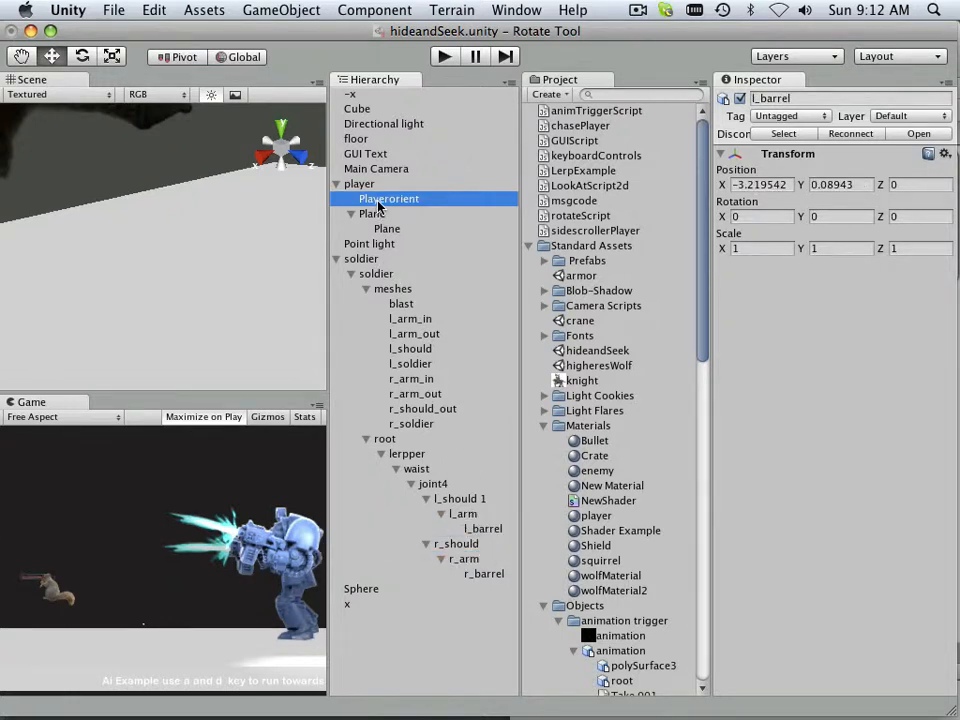
{"action": "left_click", "coordinate": [464, 512]}
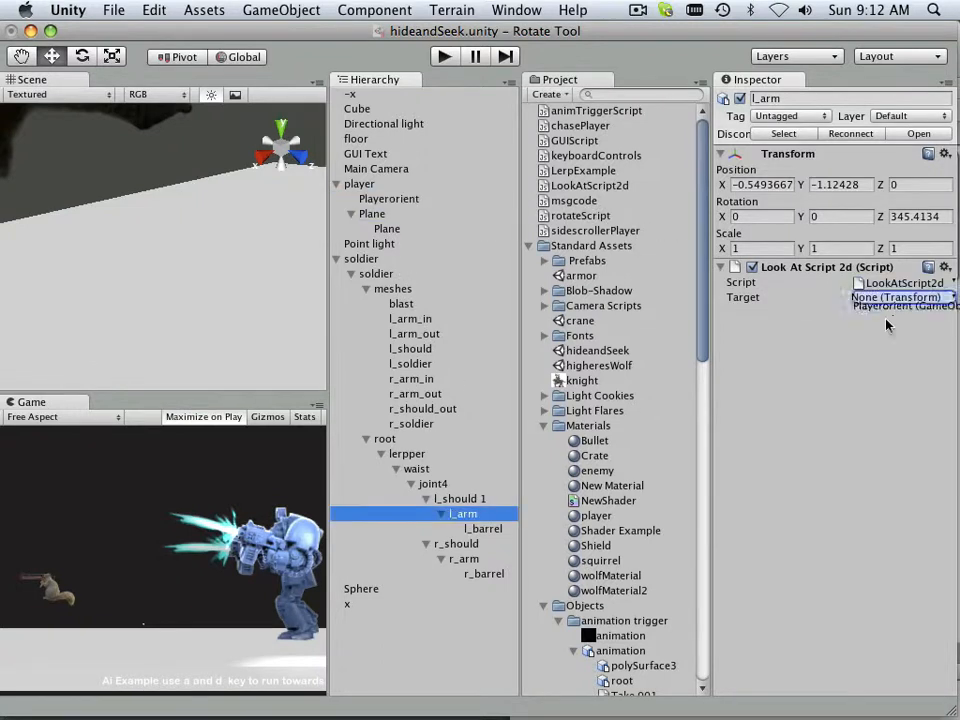
{"action": "left_click", "coordinate": [896, 306]}
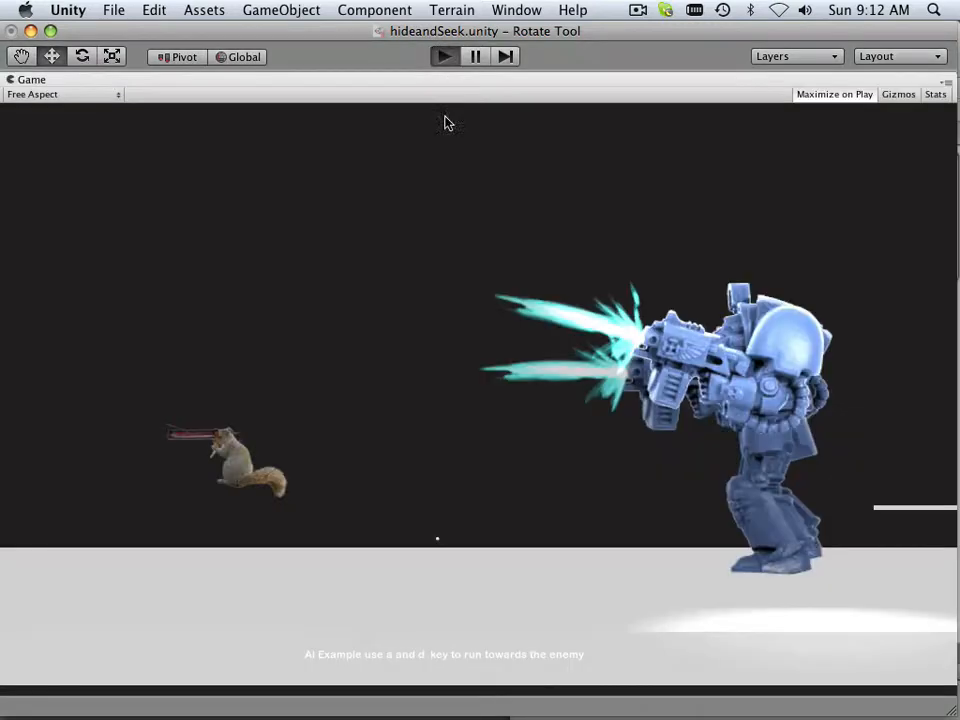
Watch the arms aim in the maximized game view, then stop Play and select LookAtScript2d.
{"action": "left_click", "coordinate": [444, 56]}
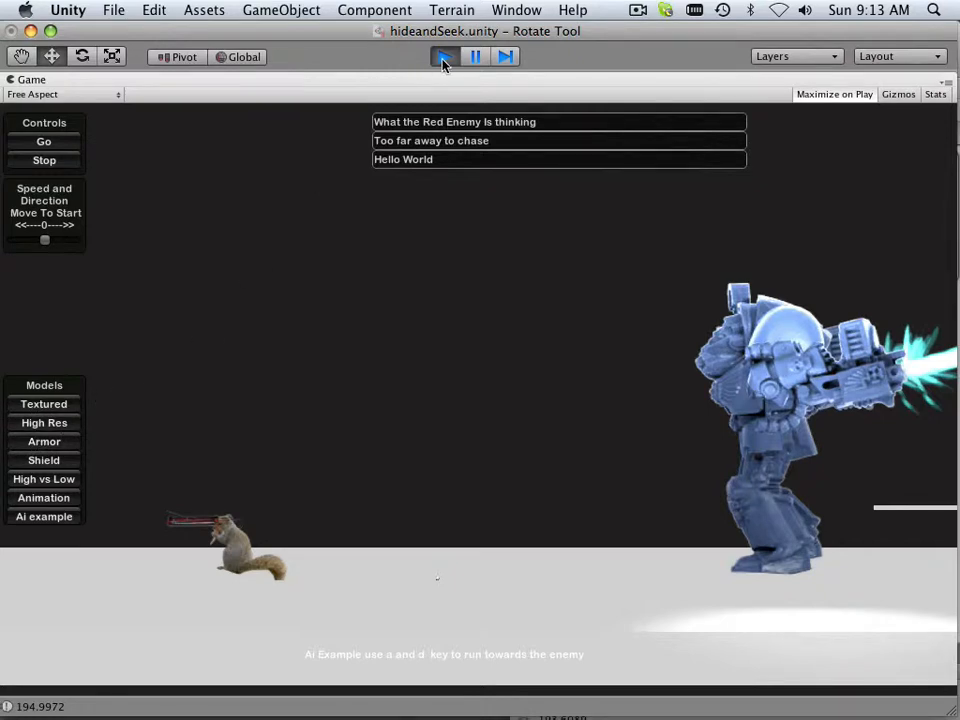
{"action": "left_click", "coordinate": [444, 56]}
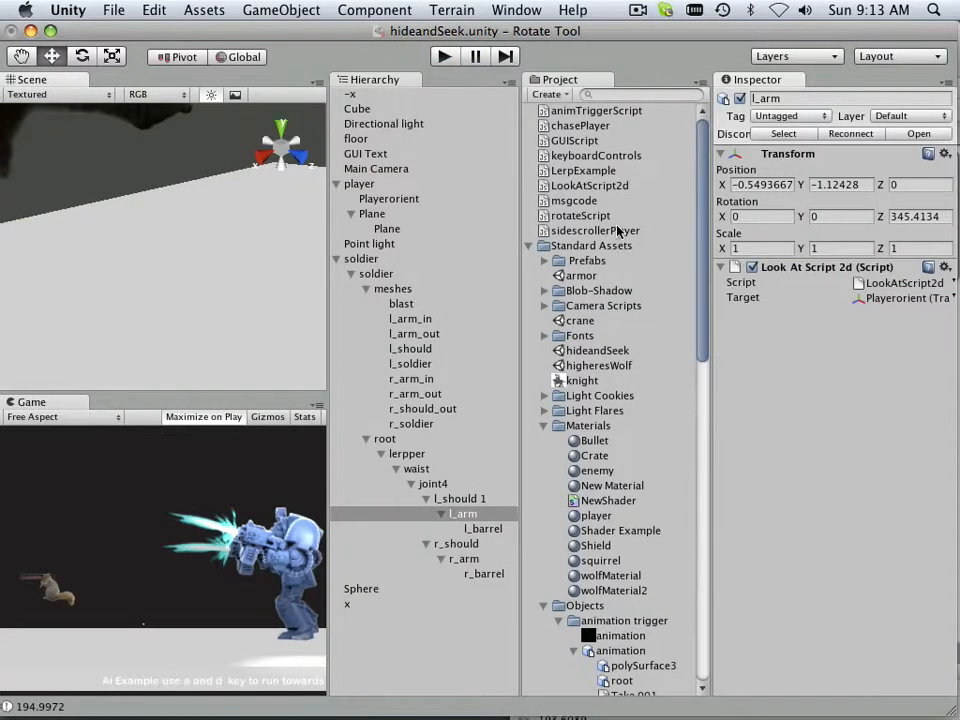
{"action": "left_click", "coordinate": [588, 184]}
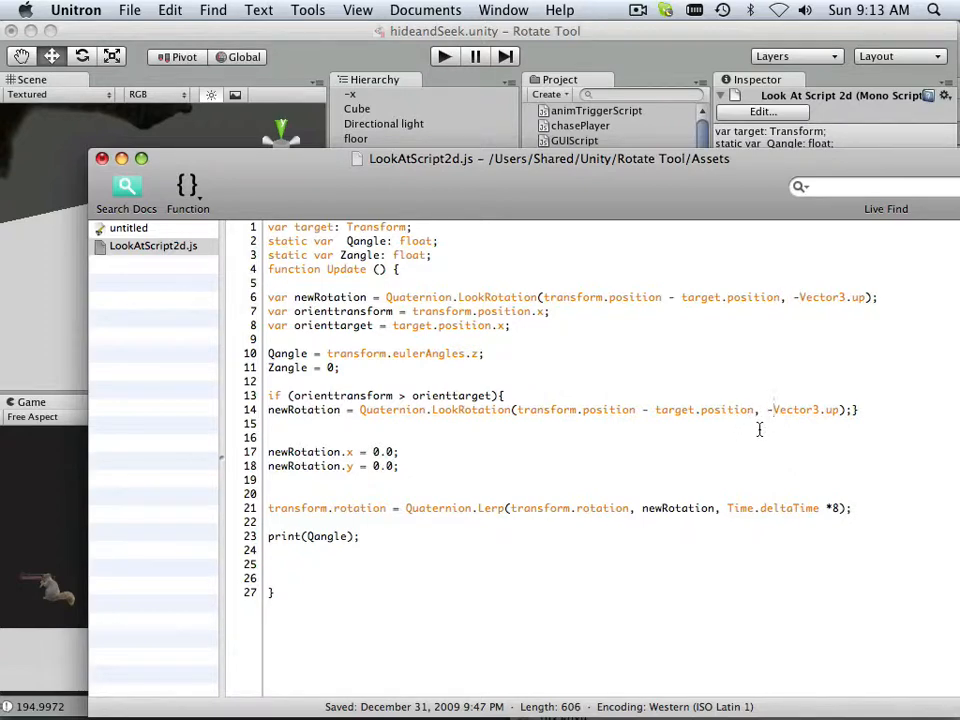
Remove the minus before Vector3.up in the second LookRotation line and save the script.
{"action": "key", "text": "Backspace"}
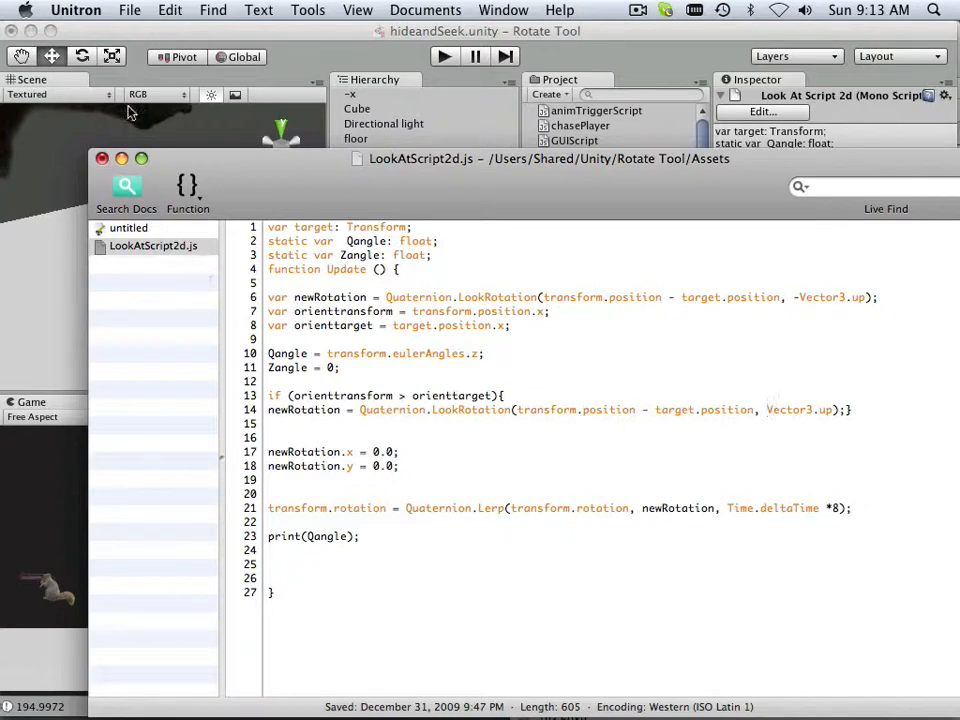
{"action": "left_click", "coordinate": [128, 10]}
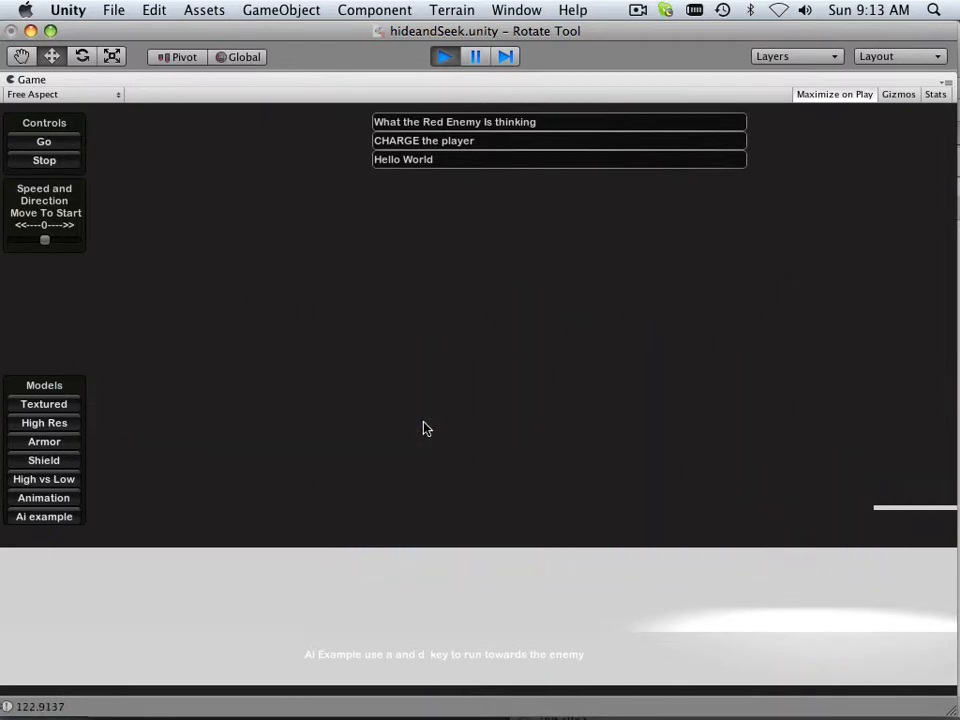
Leave the full-size game view and stop Play mode to show the soldier scene again.
{"action": "left_click", "coordinate": [444, 56]}
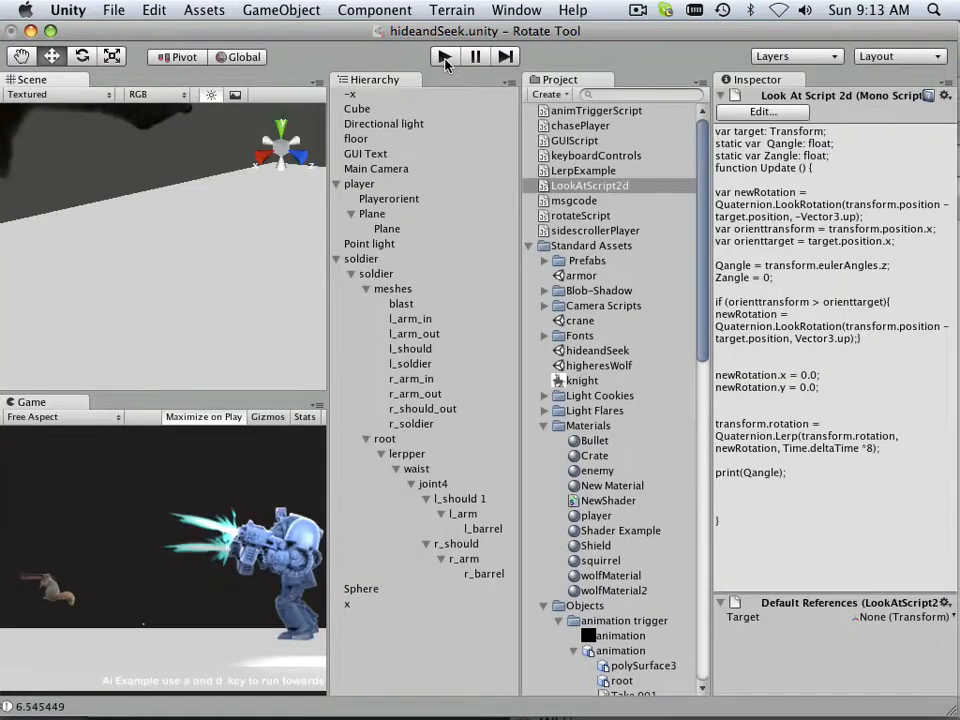
{"action": "left_click", "coordinate": [444, 56]}
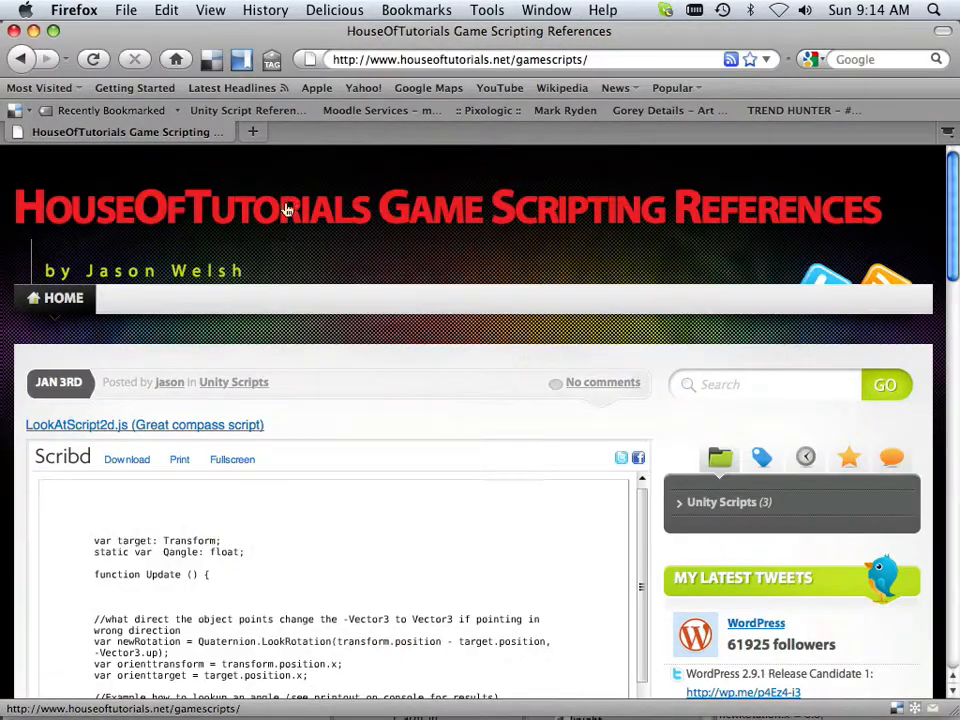
{"action": "mouse_move", "coordinate": [246, 232]}
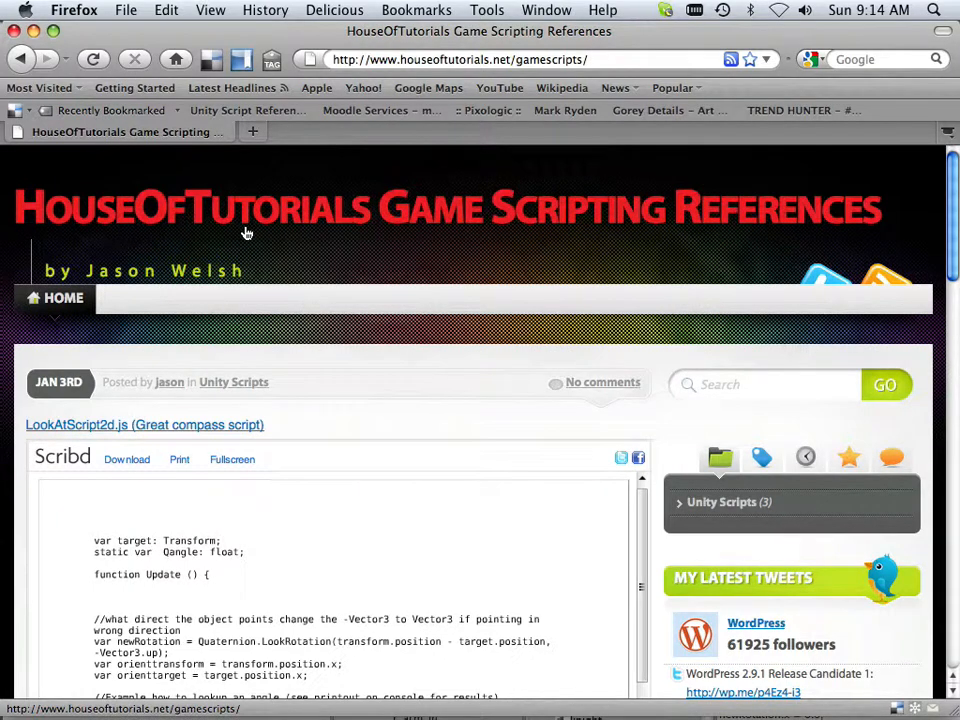
Scroll through the LookAtScript2d.js listing and continue down the page to simpleRaycast.js.
{"action": "scroll", "scroll_direction": "down", "scroll_amount": 3}
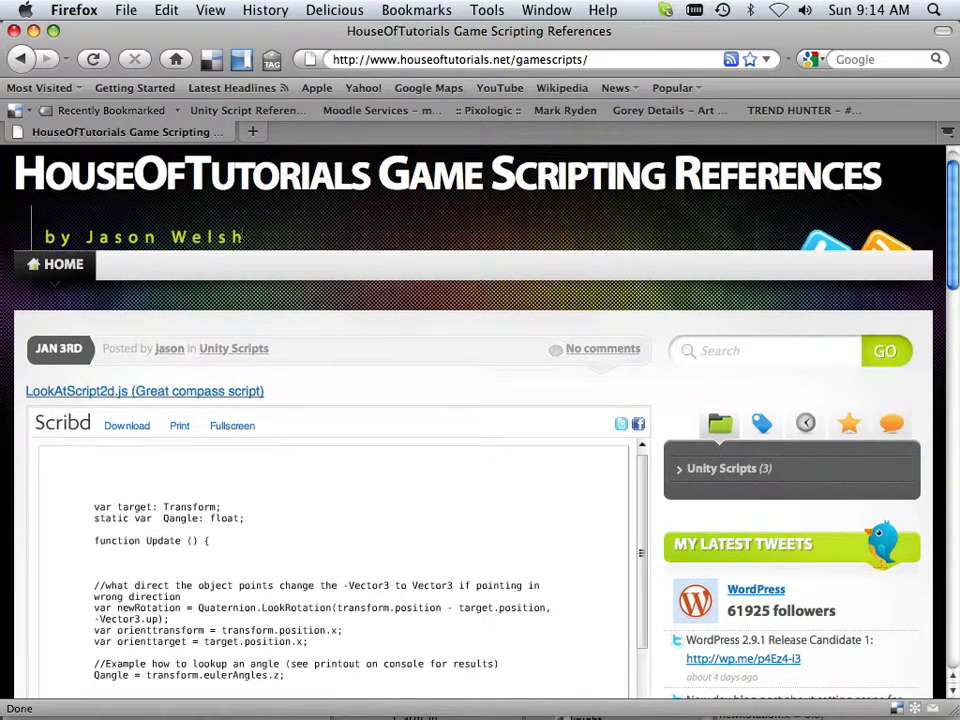
{"action": "scroll", "scroll_direction": "up", "scroll_amount": 3}
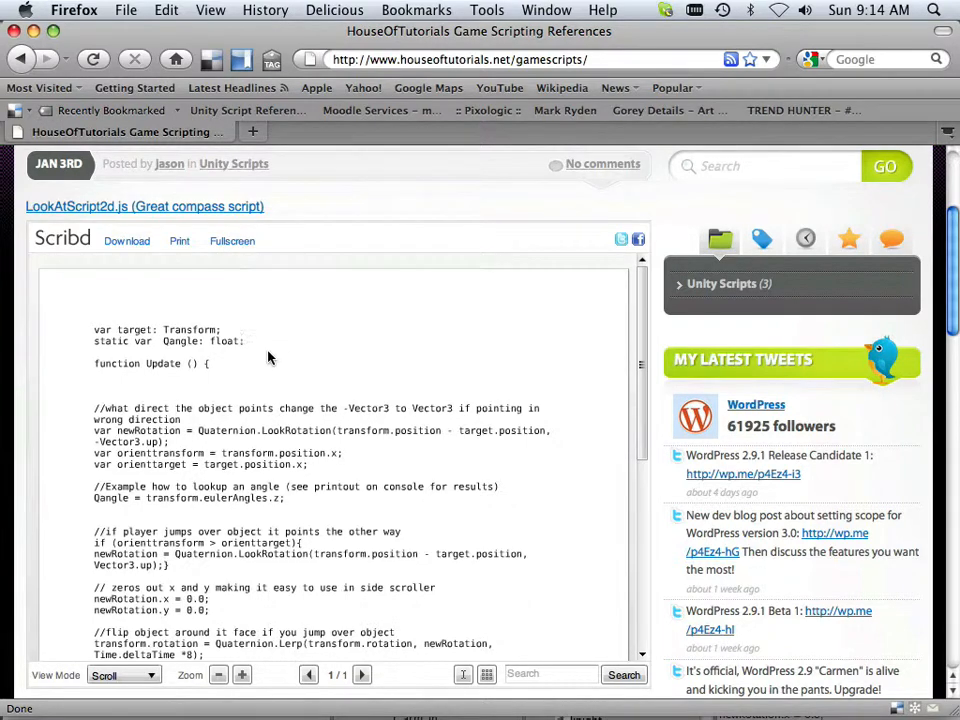
{"action": "scroll", "scroll_direction": "down", "scroll_amount": 3}
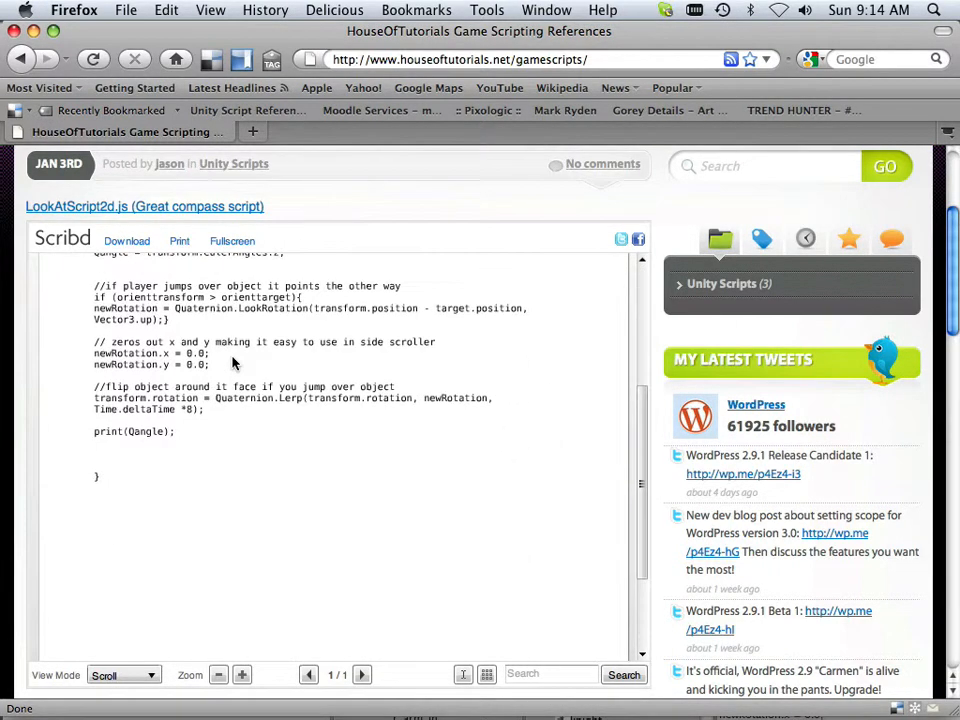
{"action": "scroll", "scroll_direction": "up", "scroll_amount": 3}
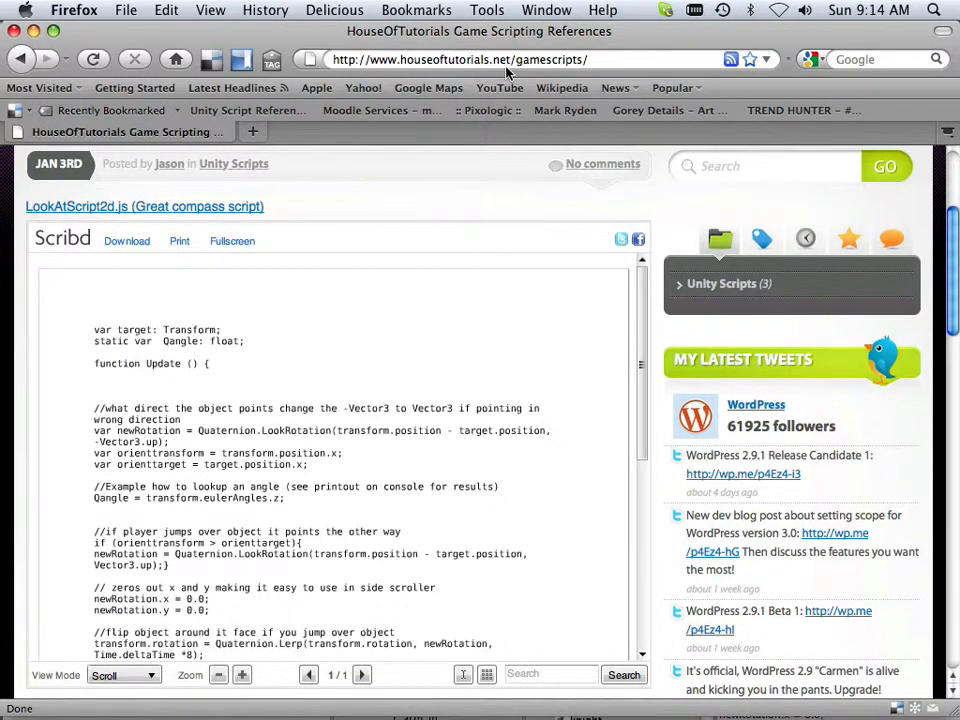
{"action": "mouse_move", "coordinate": [336, 368]}
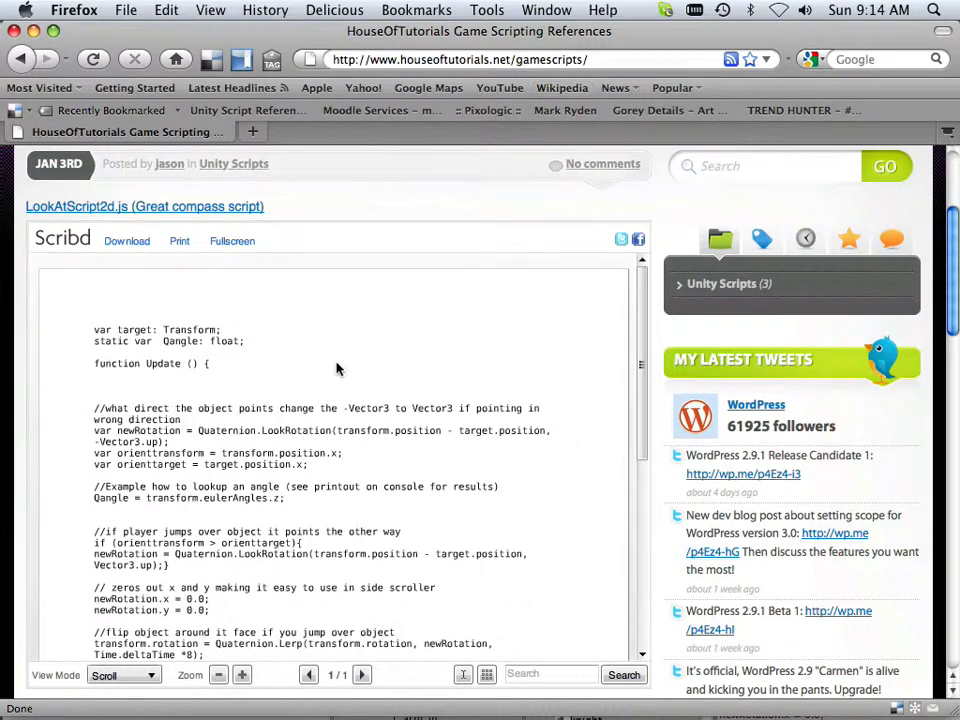
{"action": "scroll", "scroll_direction": "down", "scroll_amount": 3}
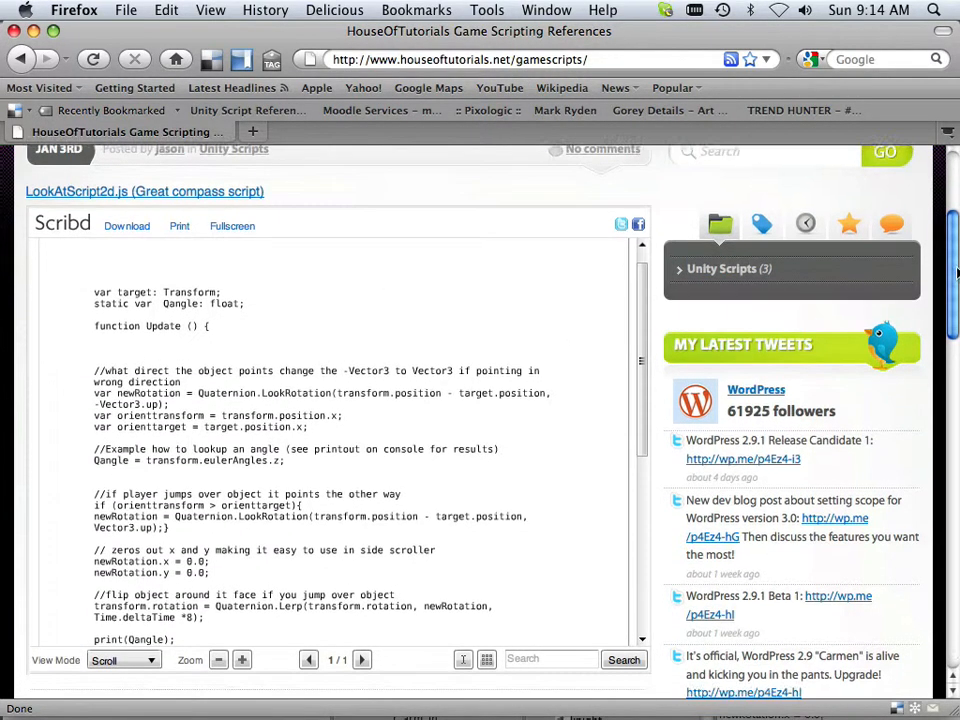
{"action": "scroll", "scroll_direction": "down", "scroll_amount": 3}
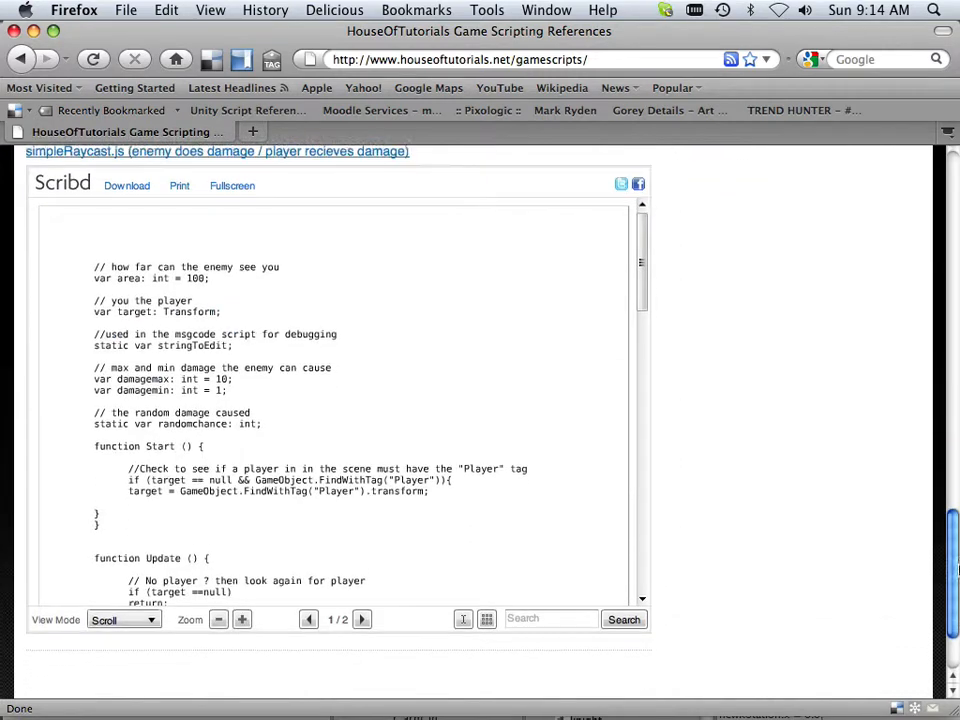
{"action": "scroll", "scroll_direction": "up", "scroll_amount": 3}
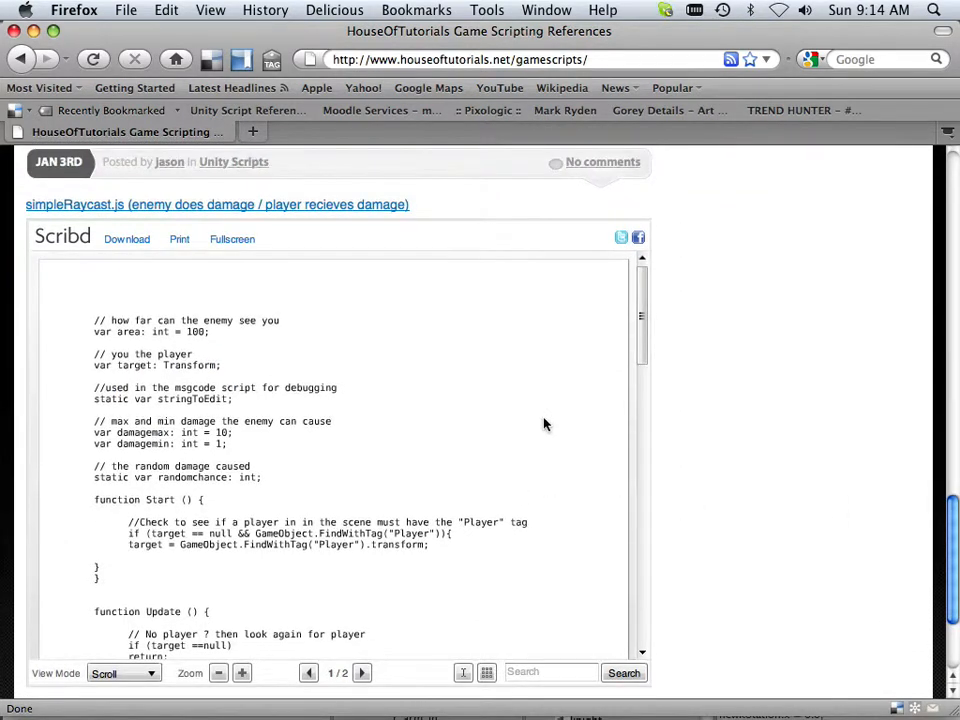
{"action": "mouse_move", "coordinate": [92, 322]}
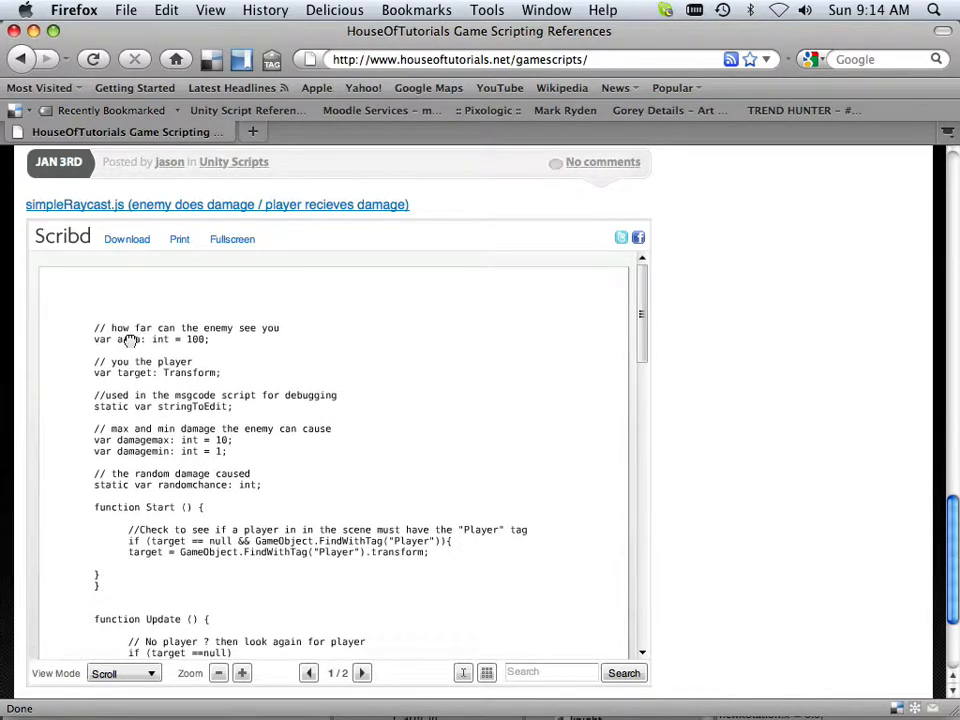
{"action": "scroll", "scroll_direction": "down", "scroll_amount": 3}
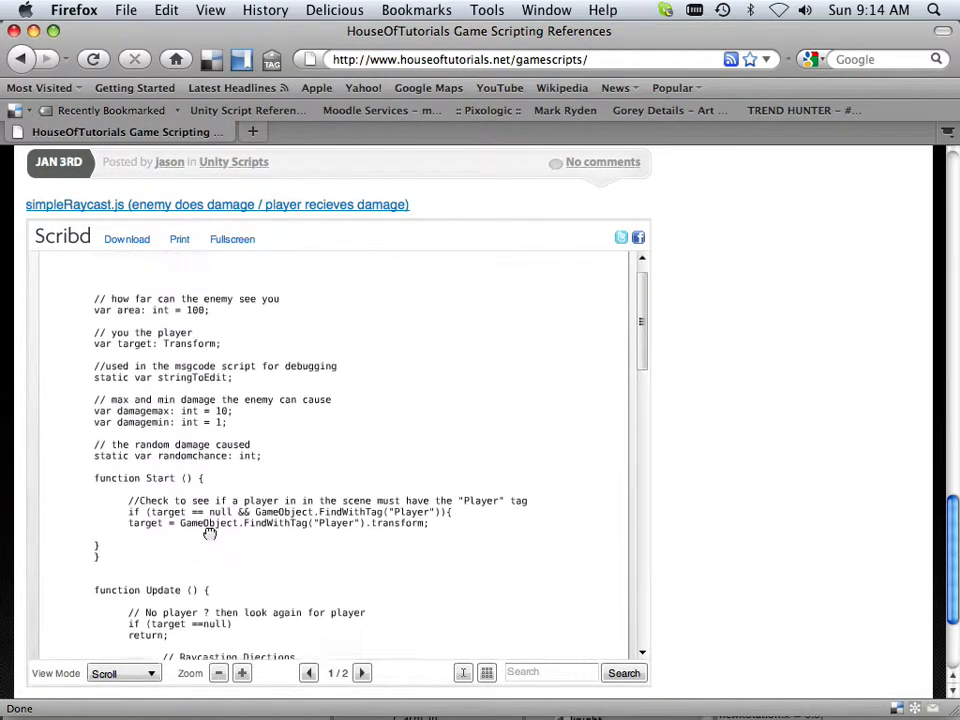
{"action": "scroll", "scroll_direction": "down", "scroll_amount": 3}
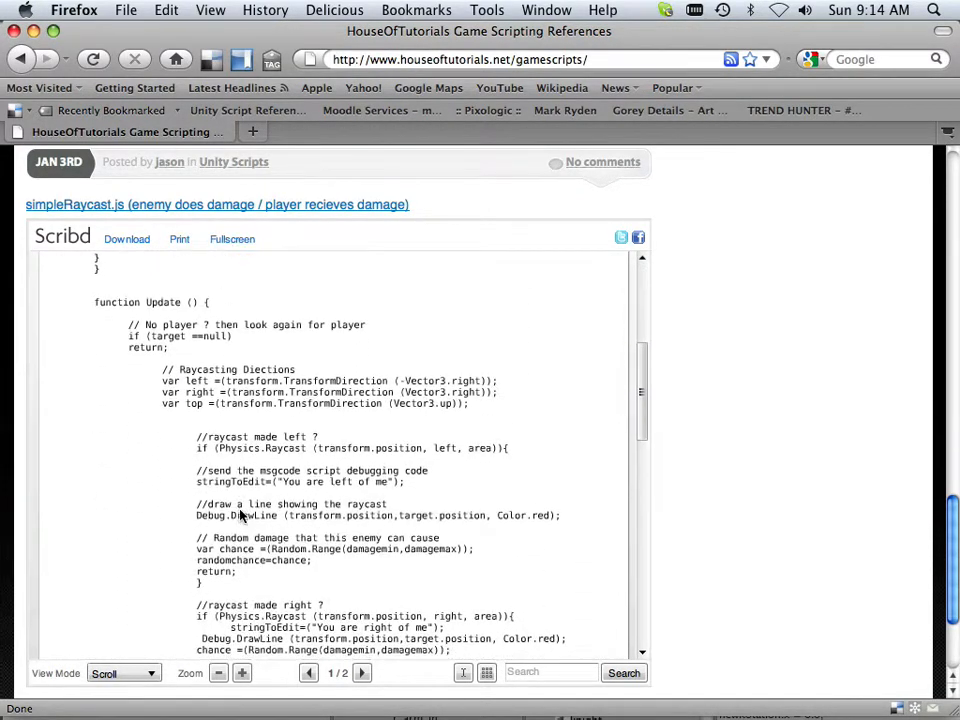
{"action": "scroll", "scroll_direction": "up", "scroll_amount": 3}
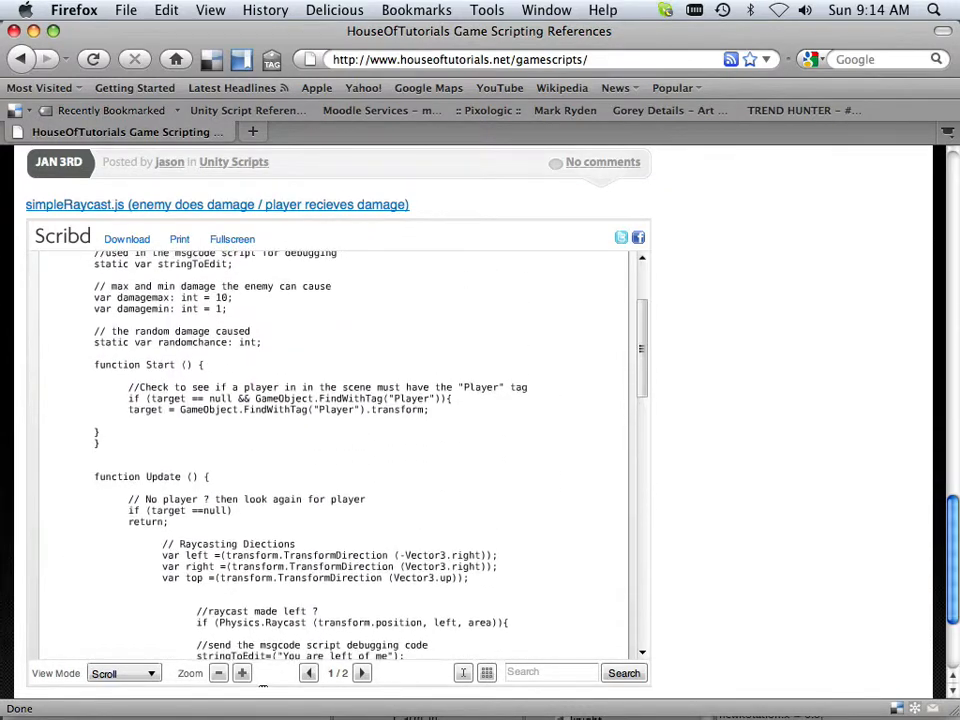
{"action": "scroll", "scroll_direction": "up", "scroll_amount": 3}
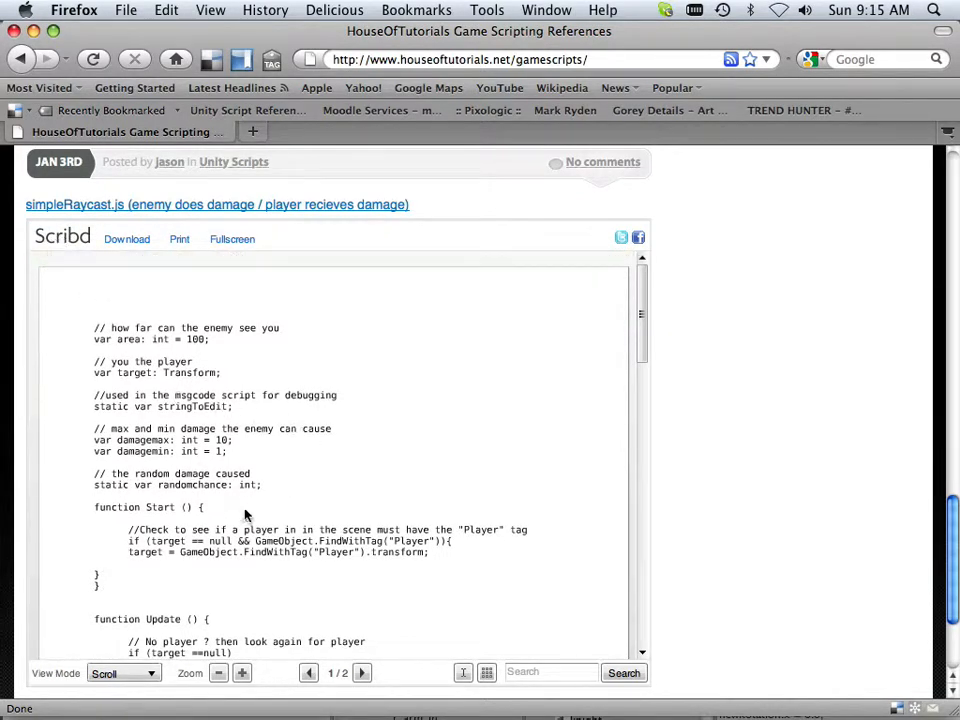
{"action": "mouse_move", "coordinate": [208, 528]}
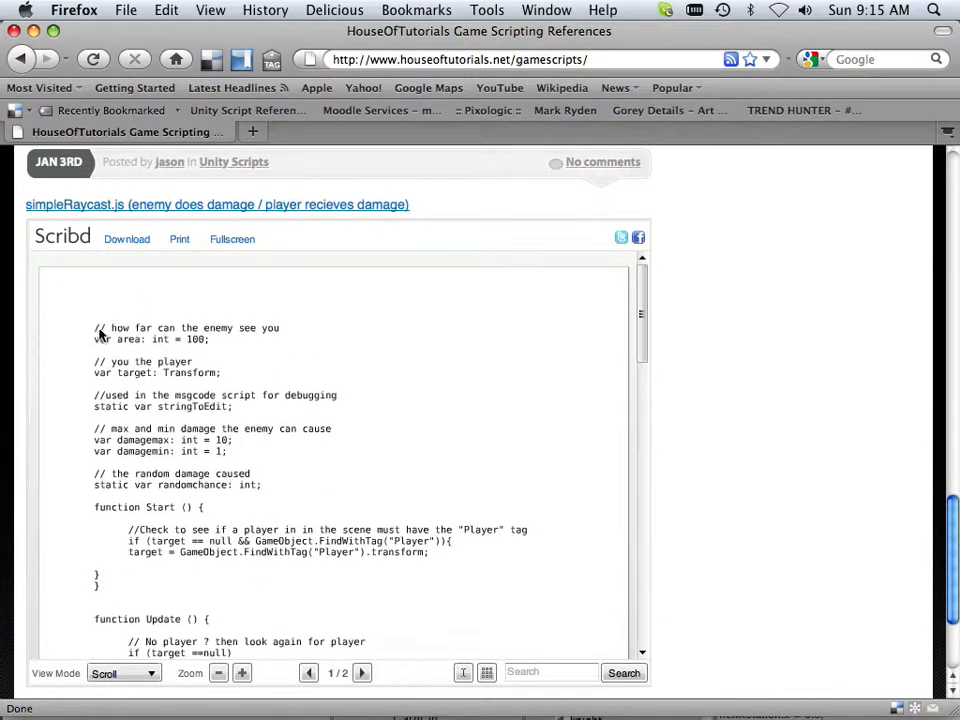
{"action": "scroll", "scroll_direction": "down", "scroll_amount": 3}
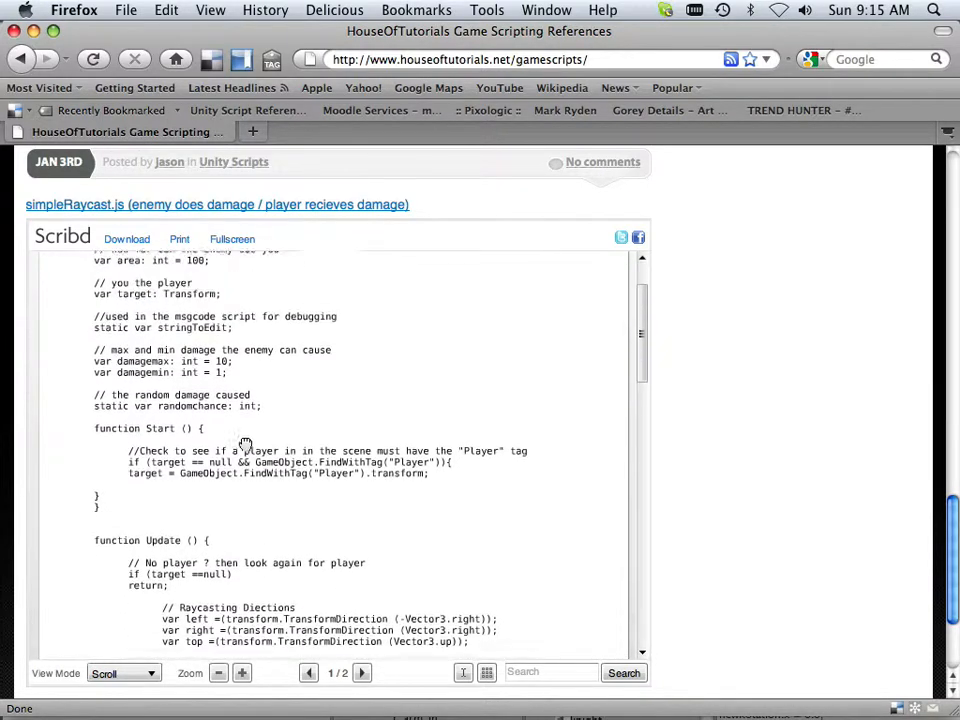
{"action": "scroll", "scroll_direction": "down", "scroll_amount": 3}
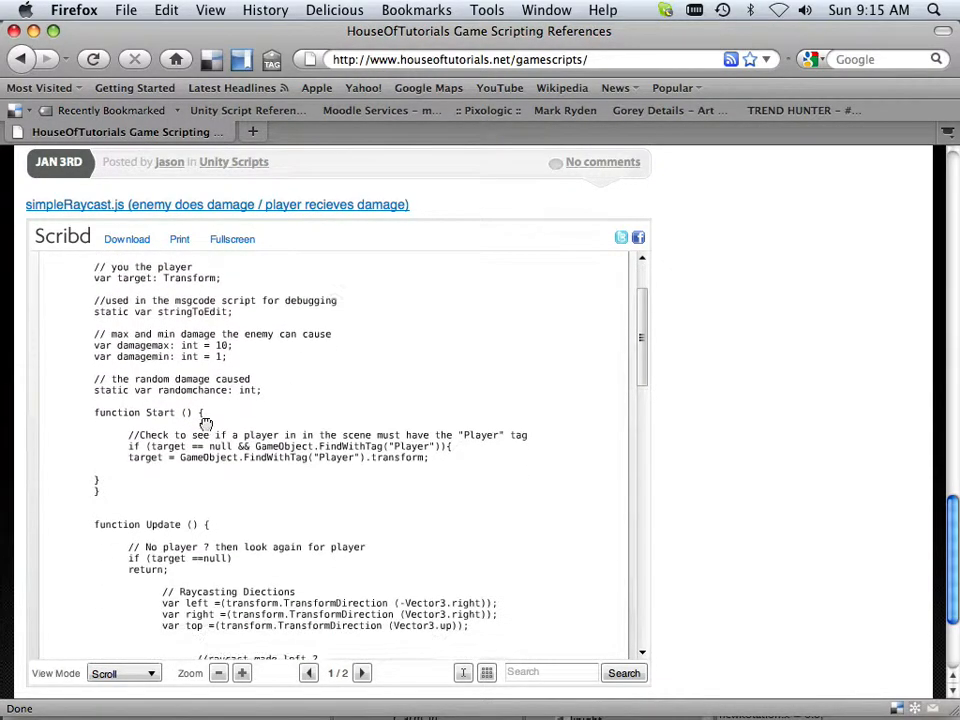
{"action": "scroll", "scroll_direction": "down", "scroll_amount": 3}
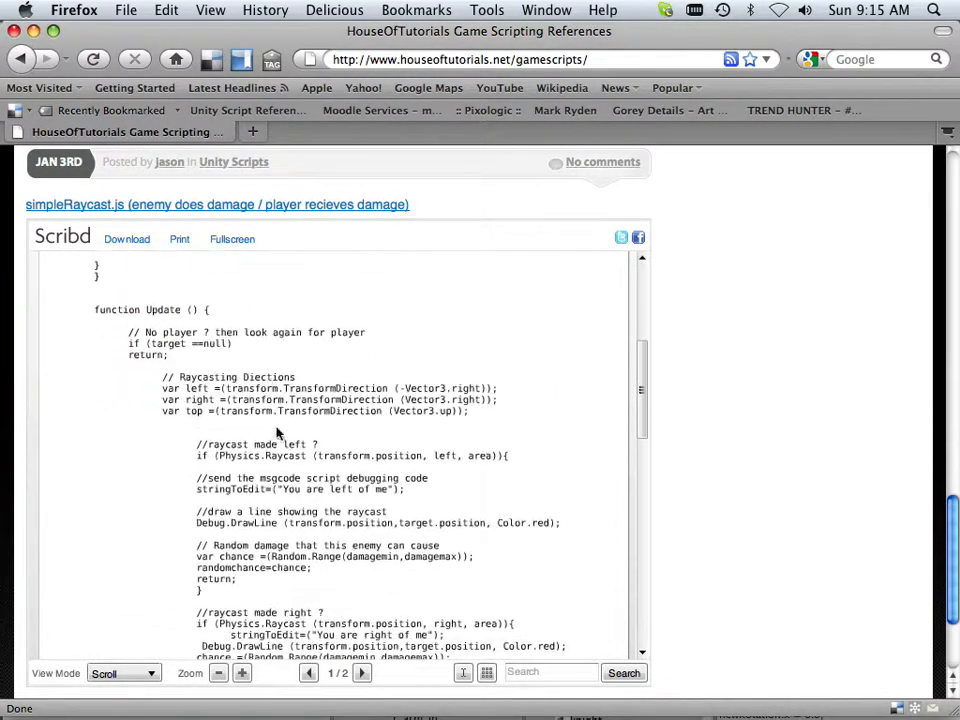
{"action": "scroll", "scroll_direction": "down", "scroll_amount": 3}
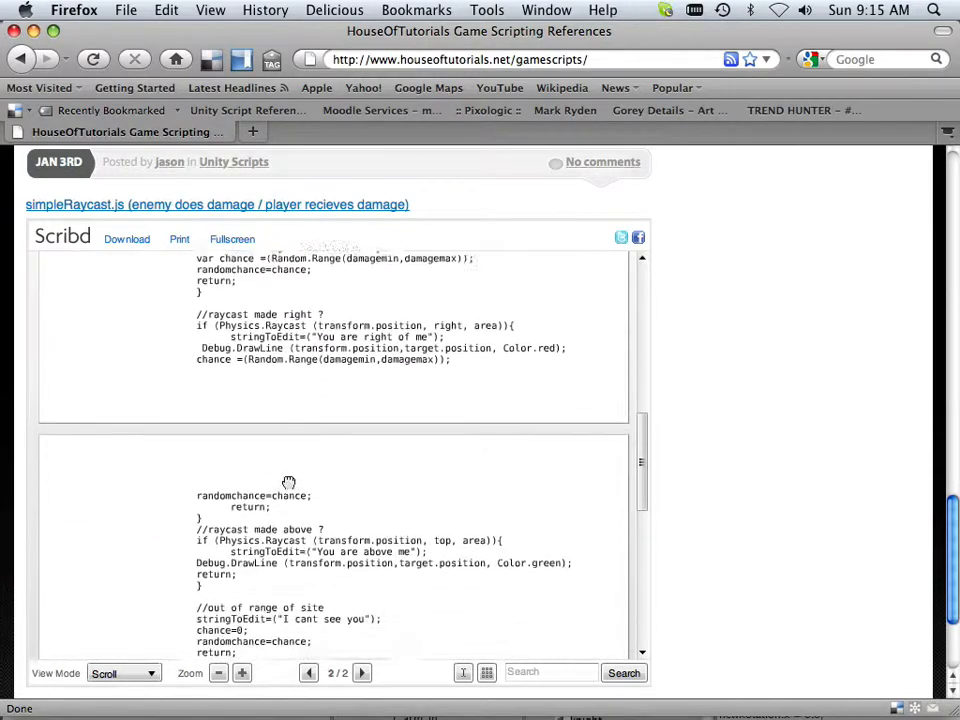
{"action": "scroll", "scroll_direction": "up", "scroll_amount": 3}
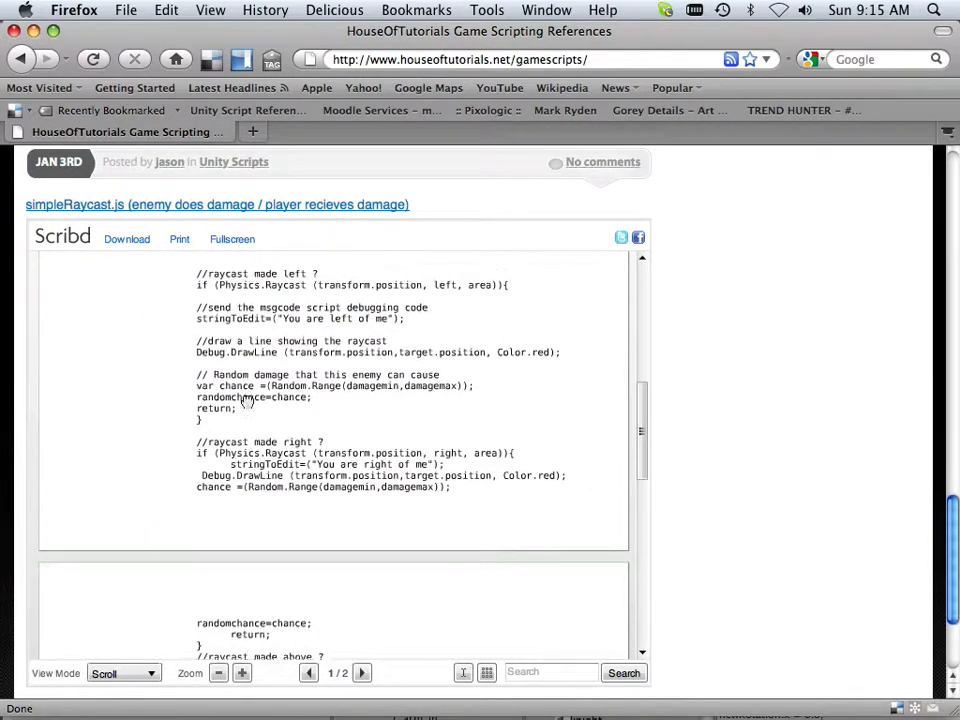
{"action": "scroll", "scroll_direction": "up", "scroll_amount": 3}
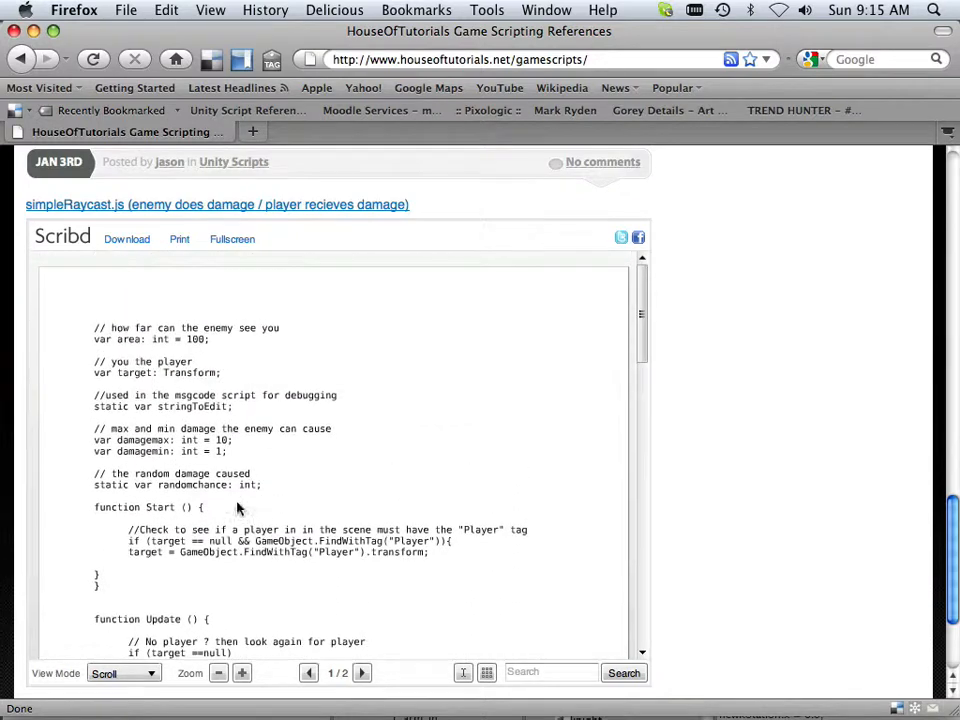
{"action": "mouse_move", "coordinate": [204, 480]}
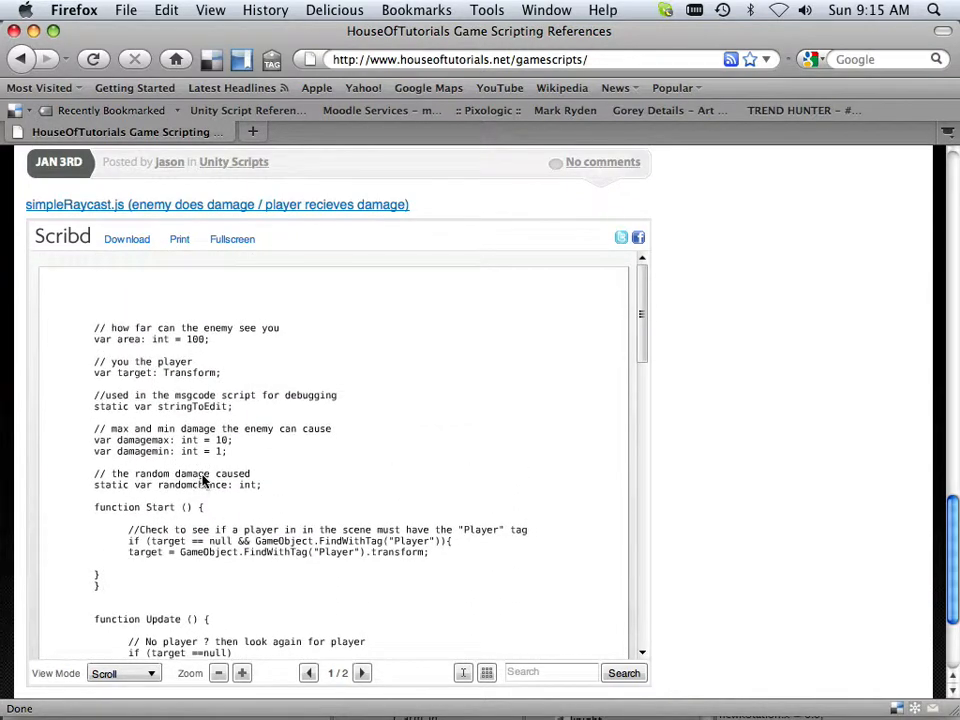
{"action": "scroll", "scroll_direction": "down", "scroll_amount": 3}
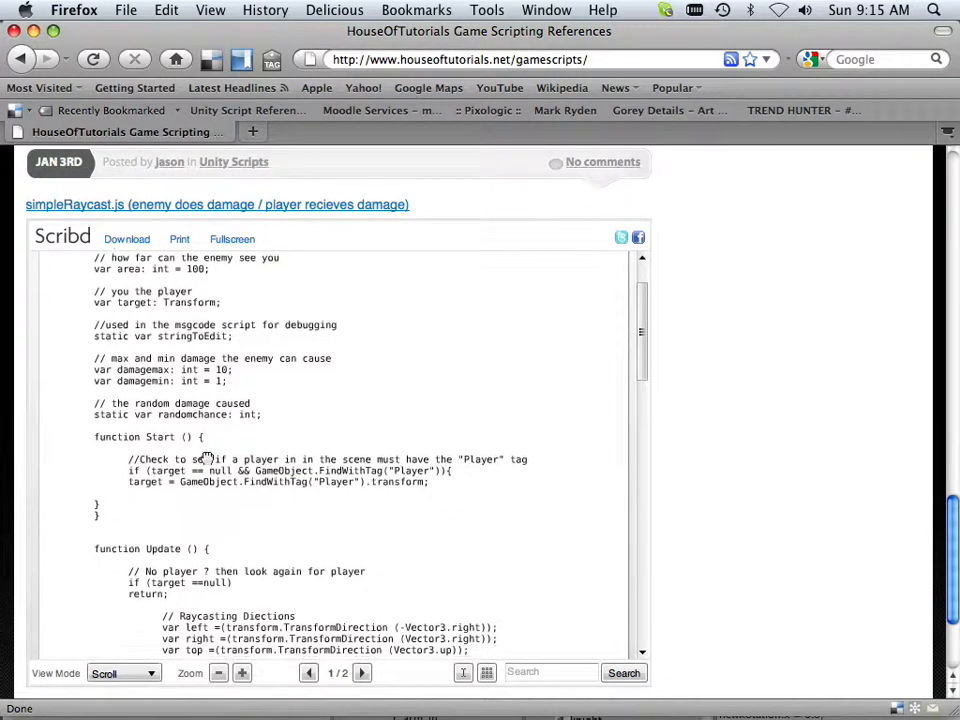
{"action": "scroll", "scroll_direction": "up", "scroll_amount": 3}
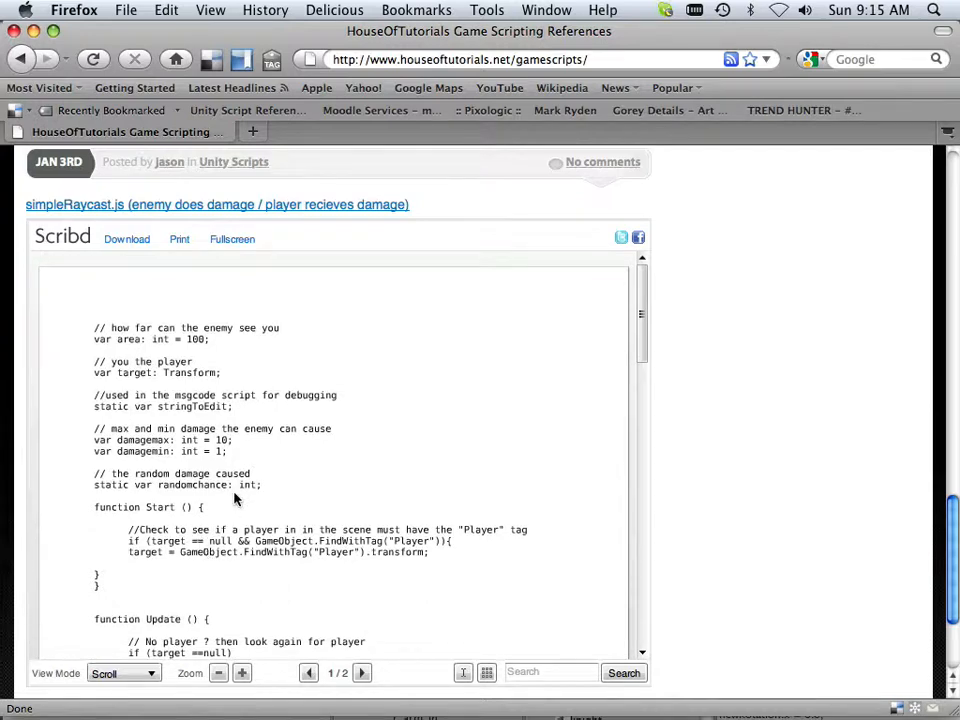